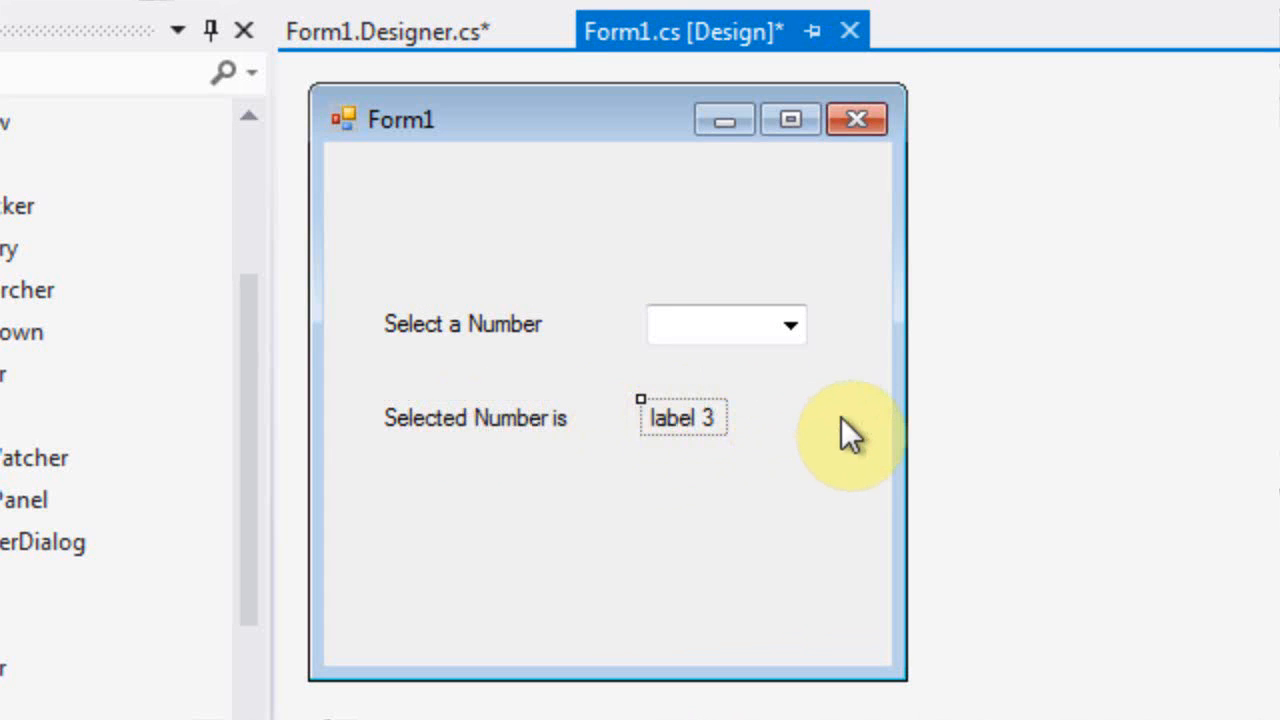
pyautogui.moveTo(715, 333)
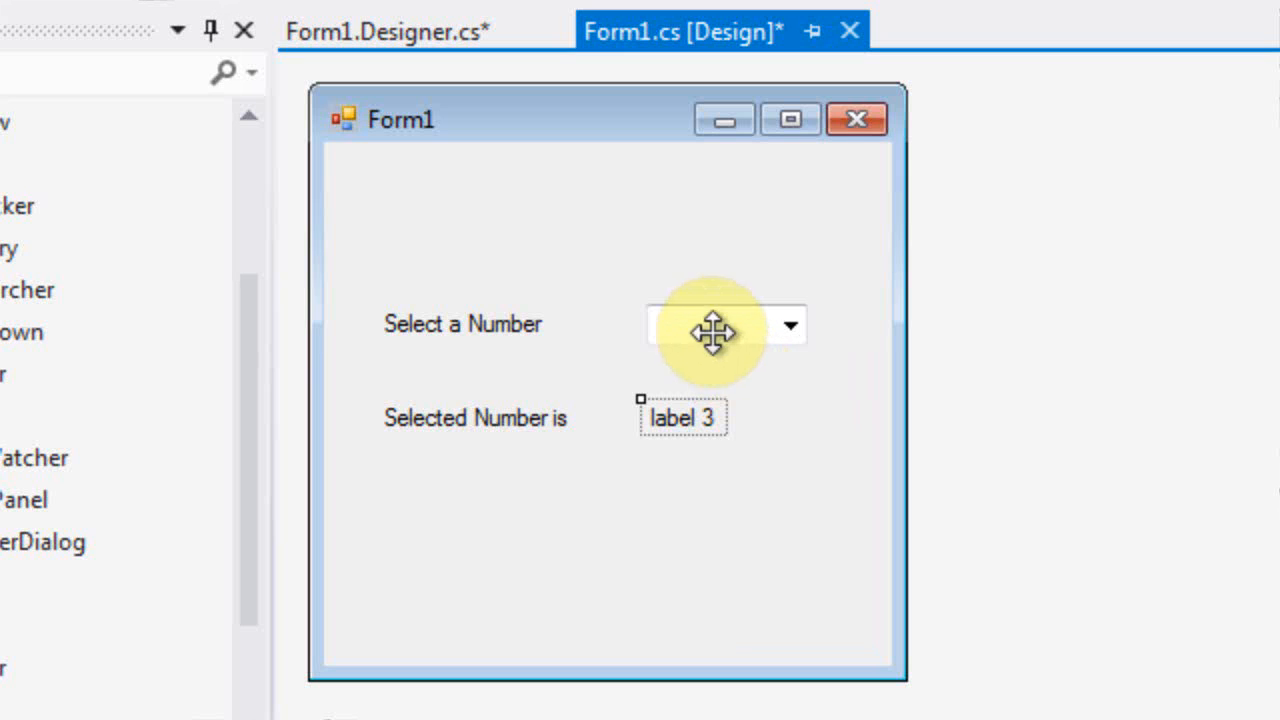
# - Select the empty 'Select a Number' combo box on Form1 in the designer
pyautogui.click(715, 323)
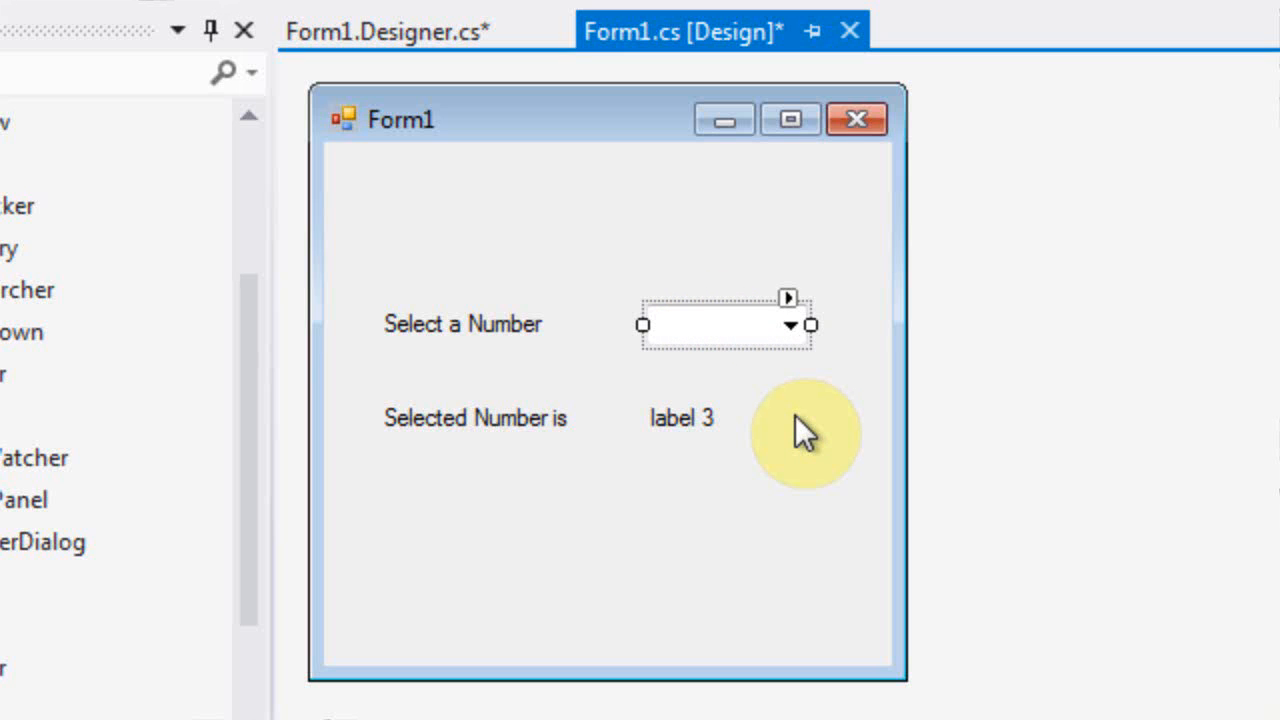
pyautogui.moveTo(745, 410)
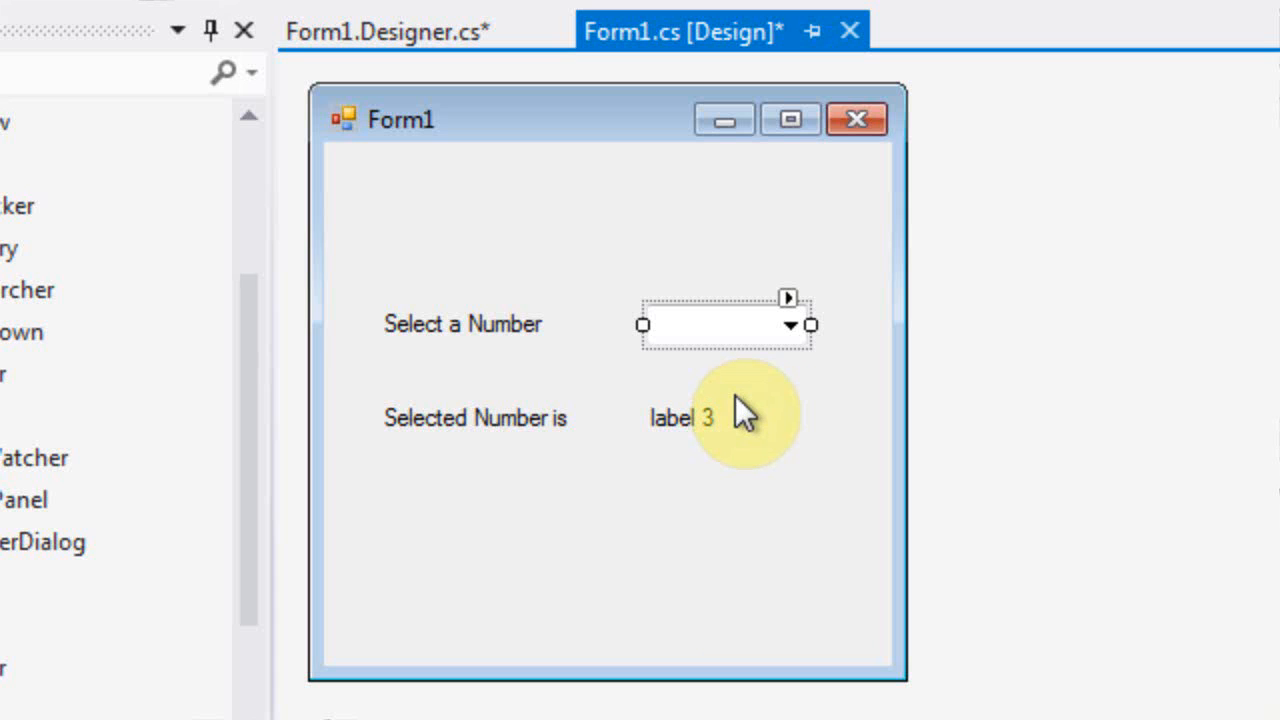
# - Fill the combo box's item collection with the numbers 0 through 10
pyautogui.rightClick(740, 413)
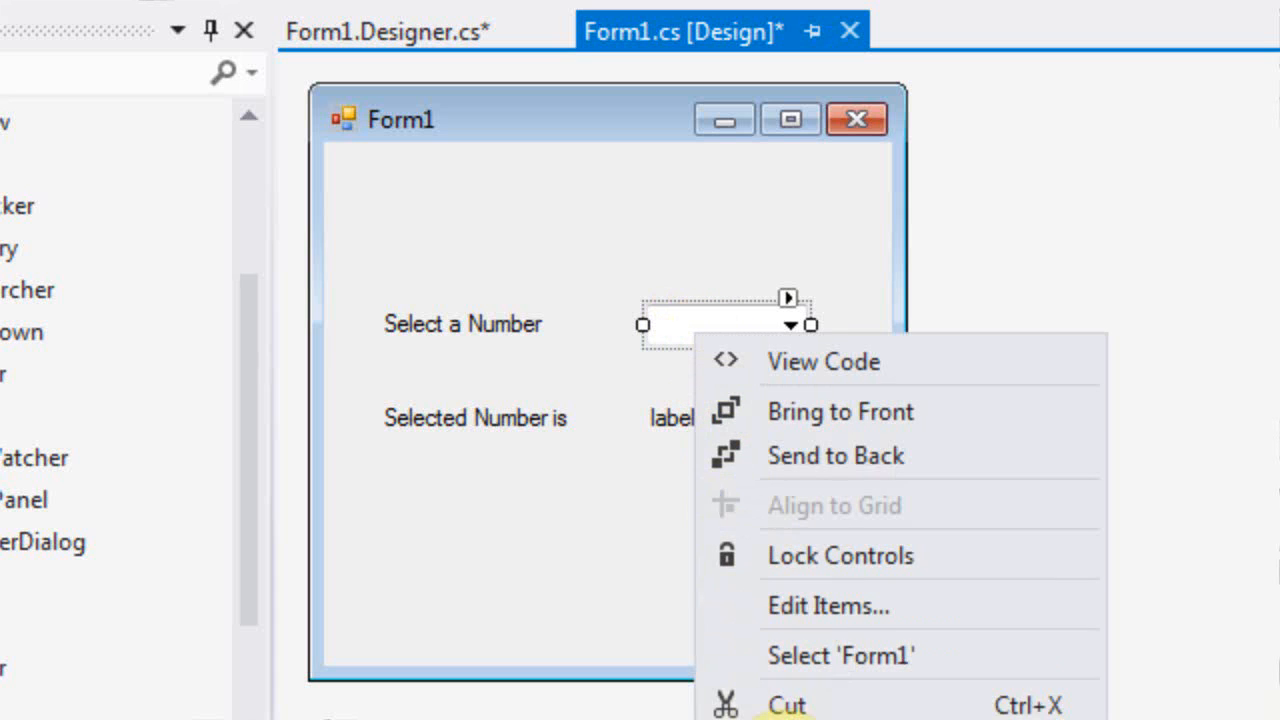
pyautogui.click(828, 605)
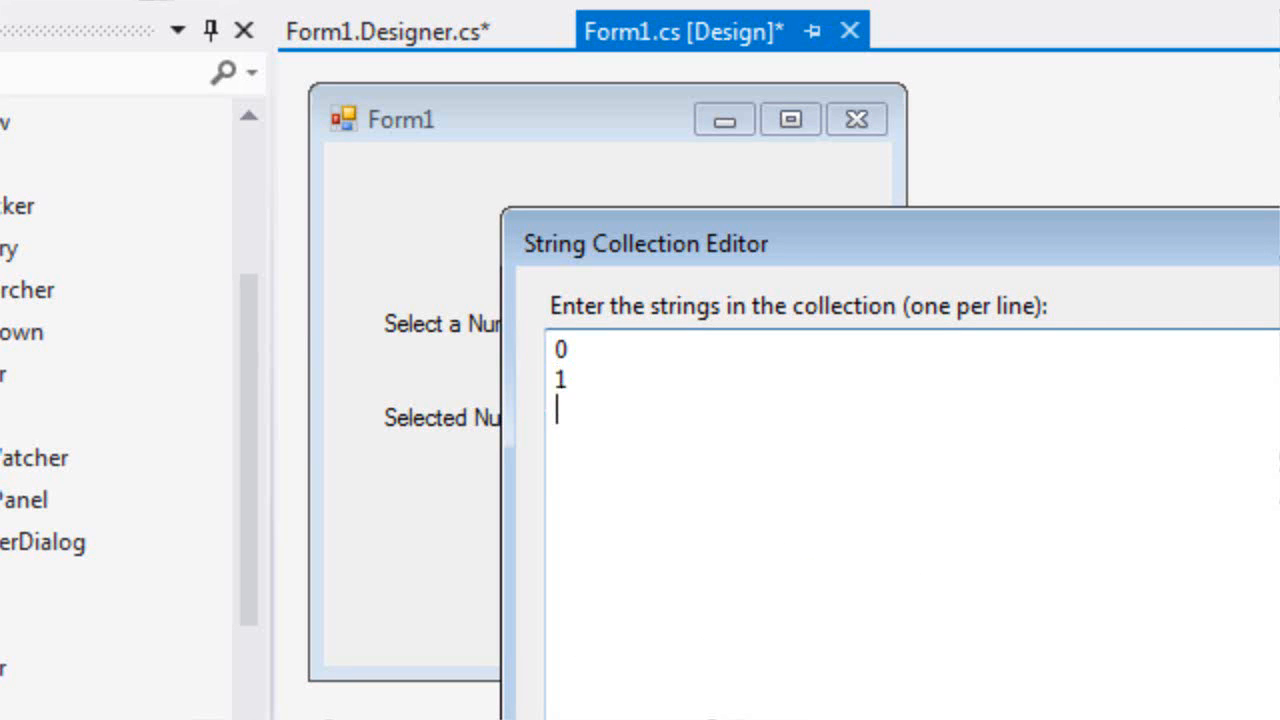
pyautogui.write('2')
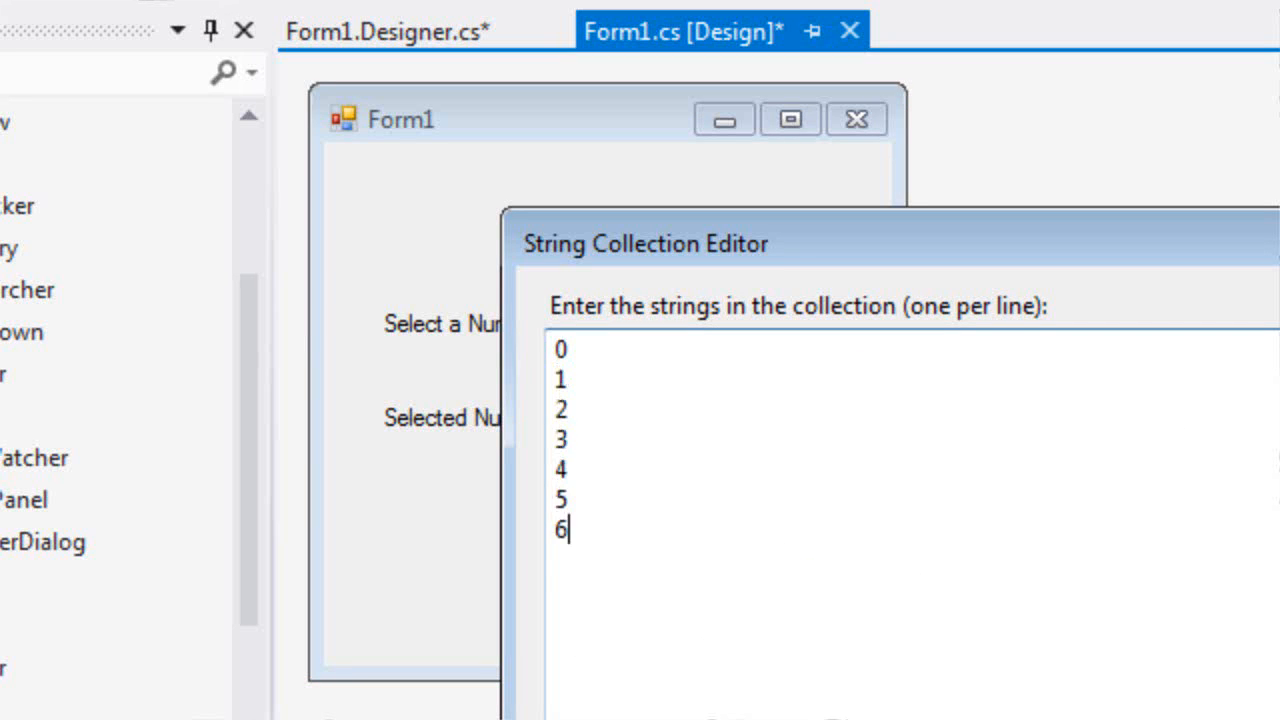
pyautogui.write('7')
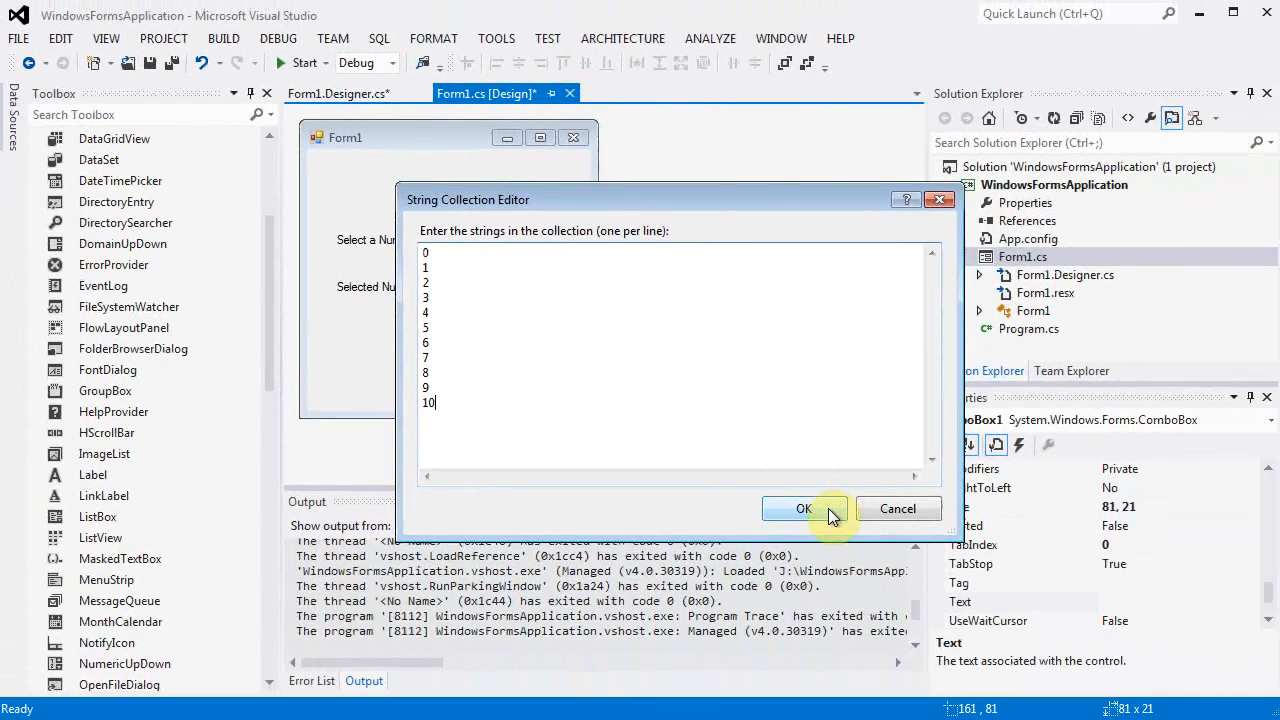
pyautogui.click(802, 509)
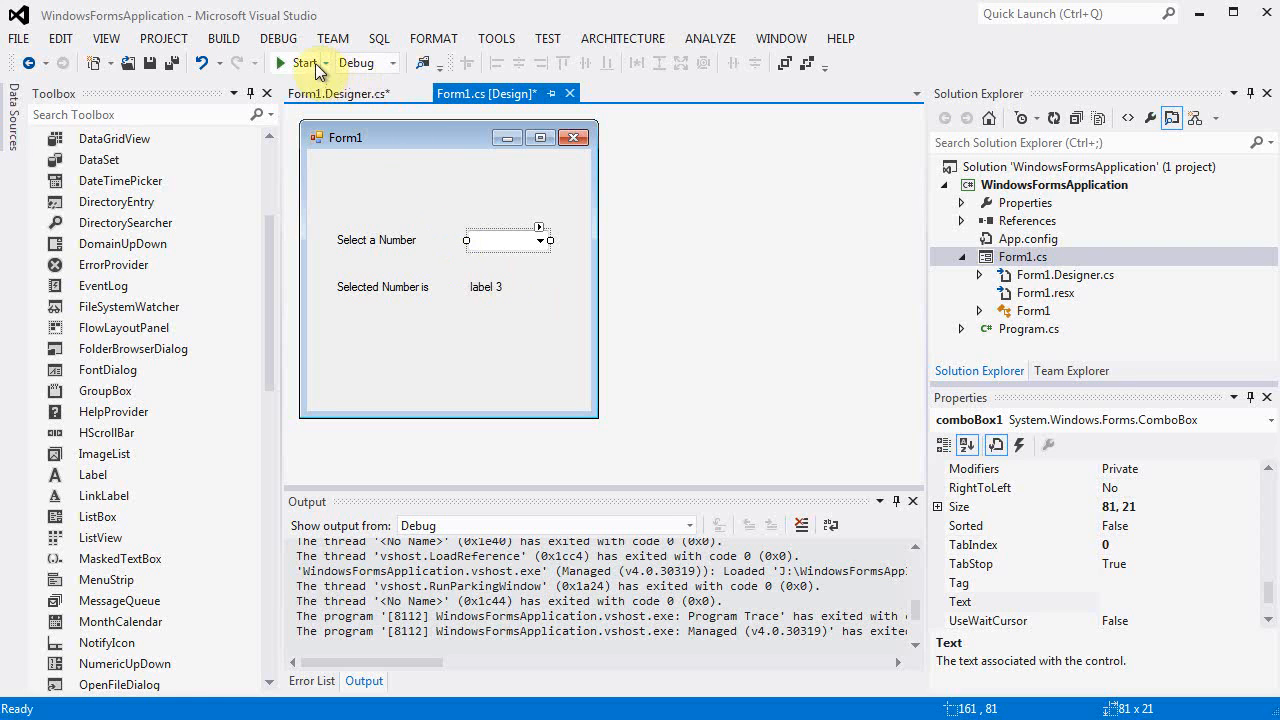
# - Test-run the app, choose 2 from the drop-down, and close the form
pyautogui.click(283, 62)
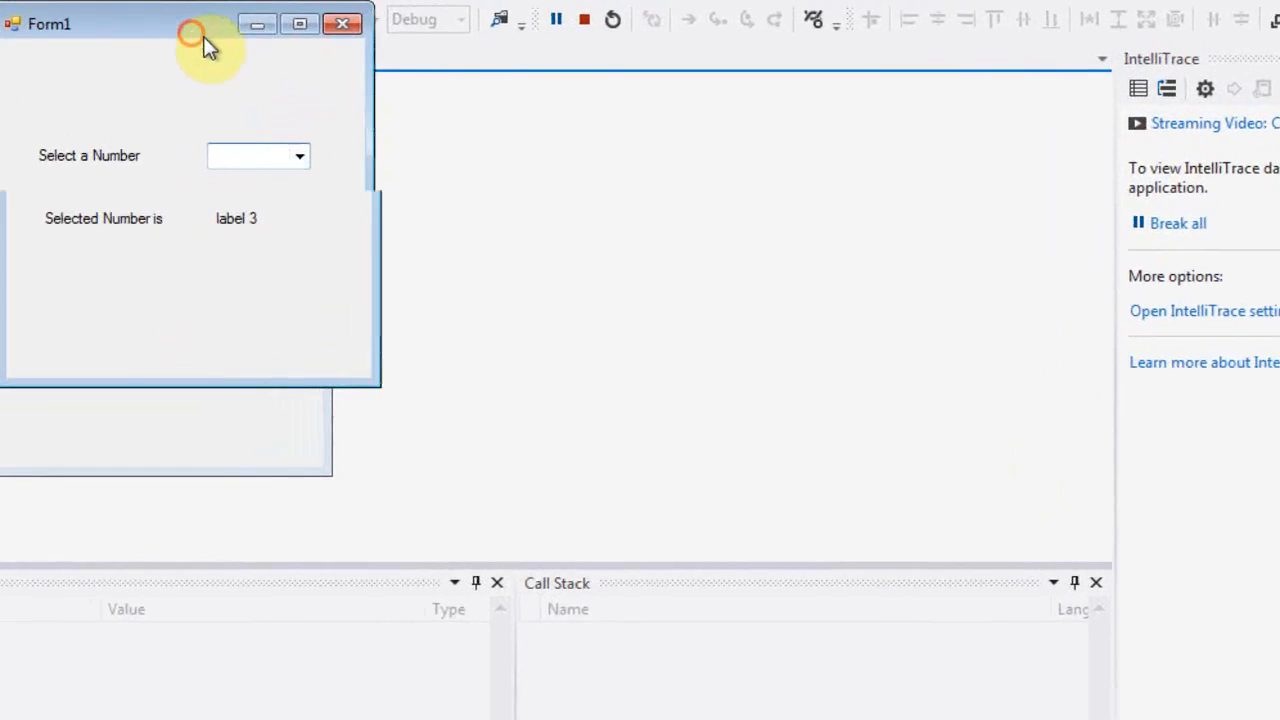
pyautogui.click(830, 297)
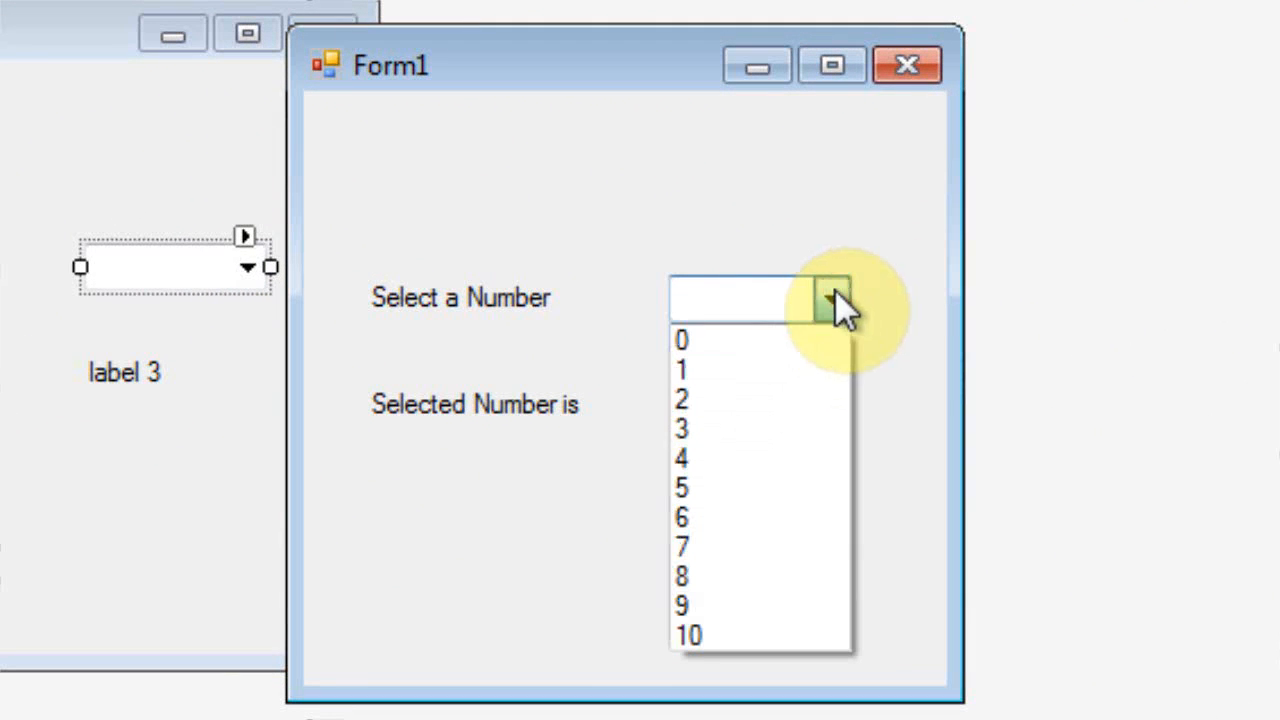
pyautogui.click(681, 399)
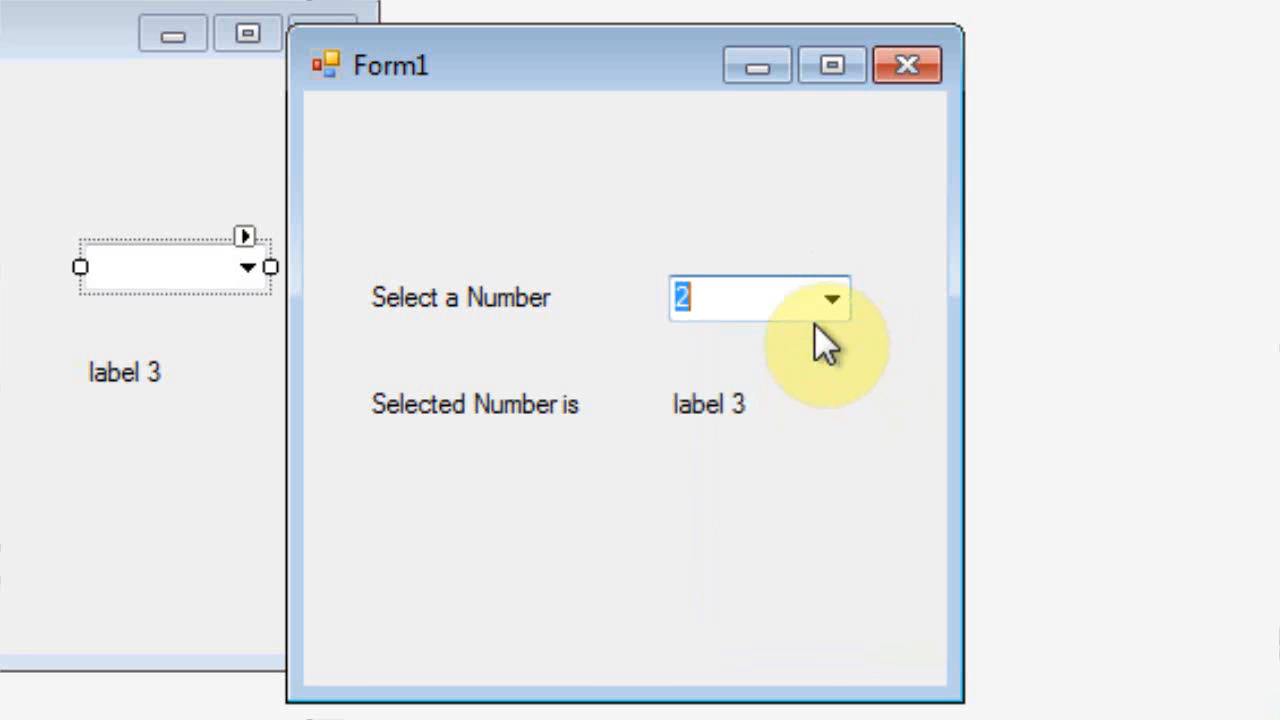
pyautogui.click(832, 299)
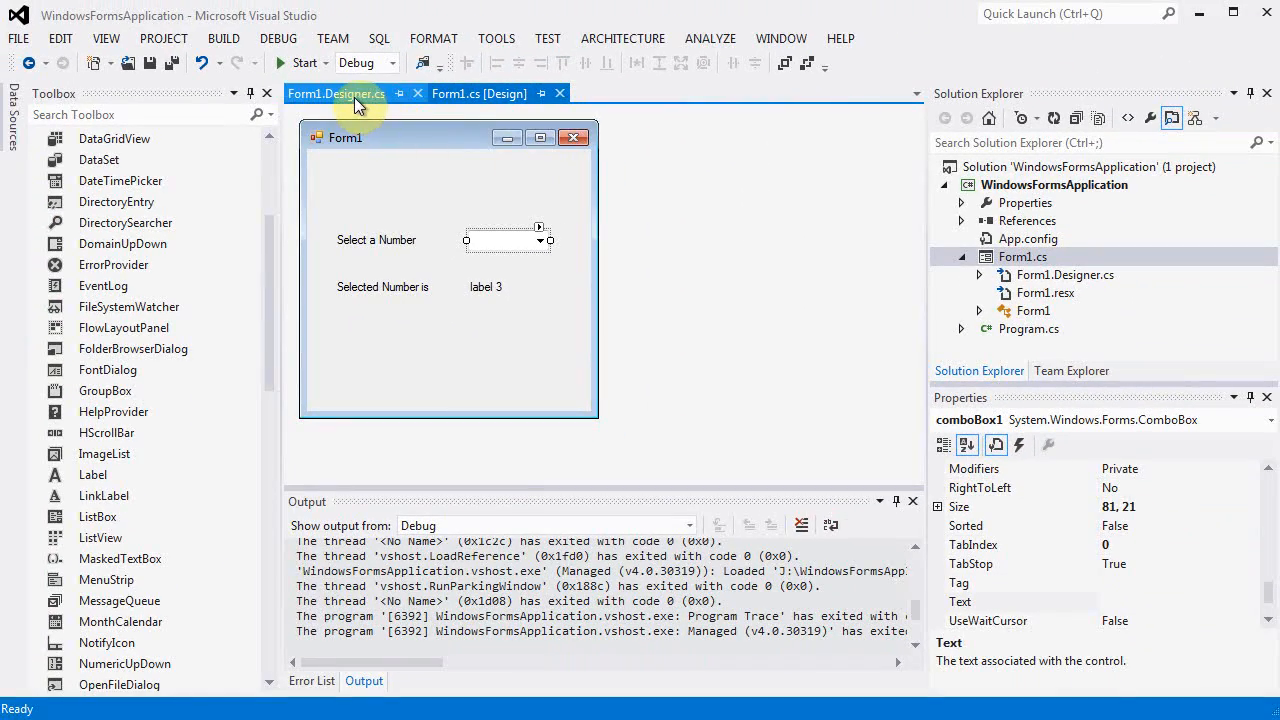
# - Add this.comboBox1.SelectedIndex = 0; after the items in Form1.Designer.cs
pyautogui.click(336, 93)
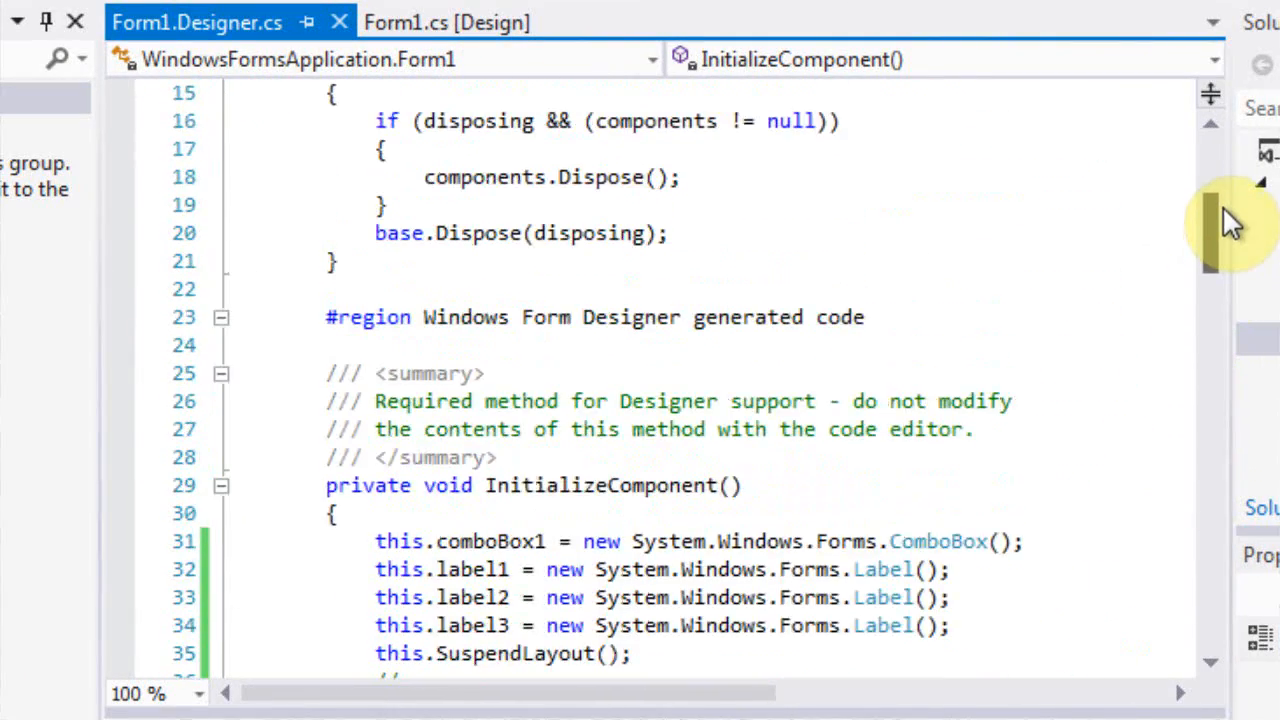
pyautogui.scroll(-3)
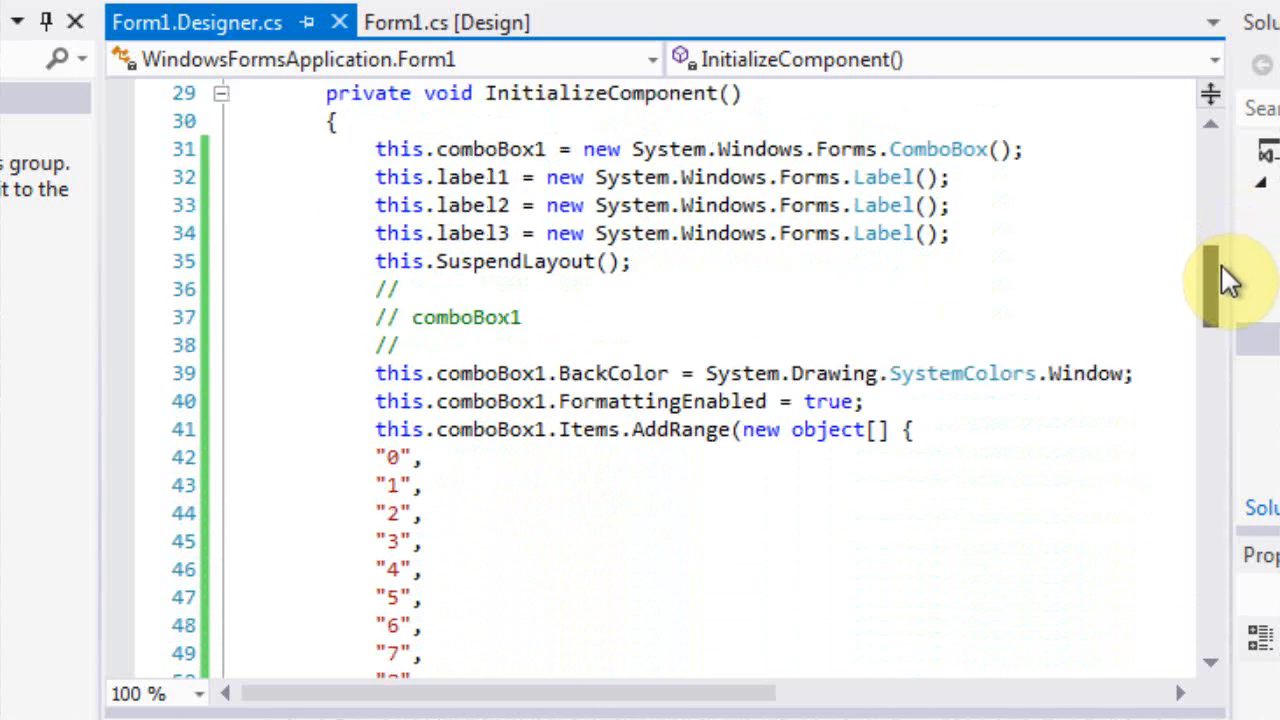
pyautogui.scroll(-3)
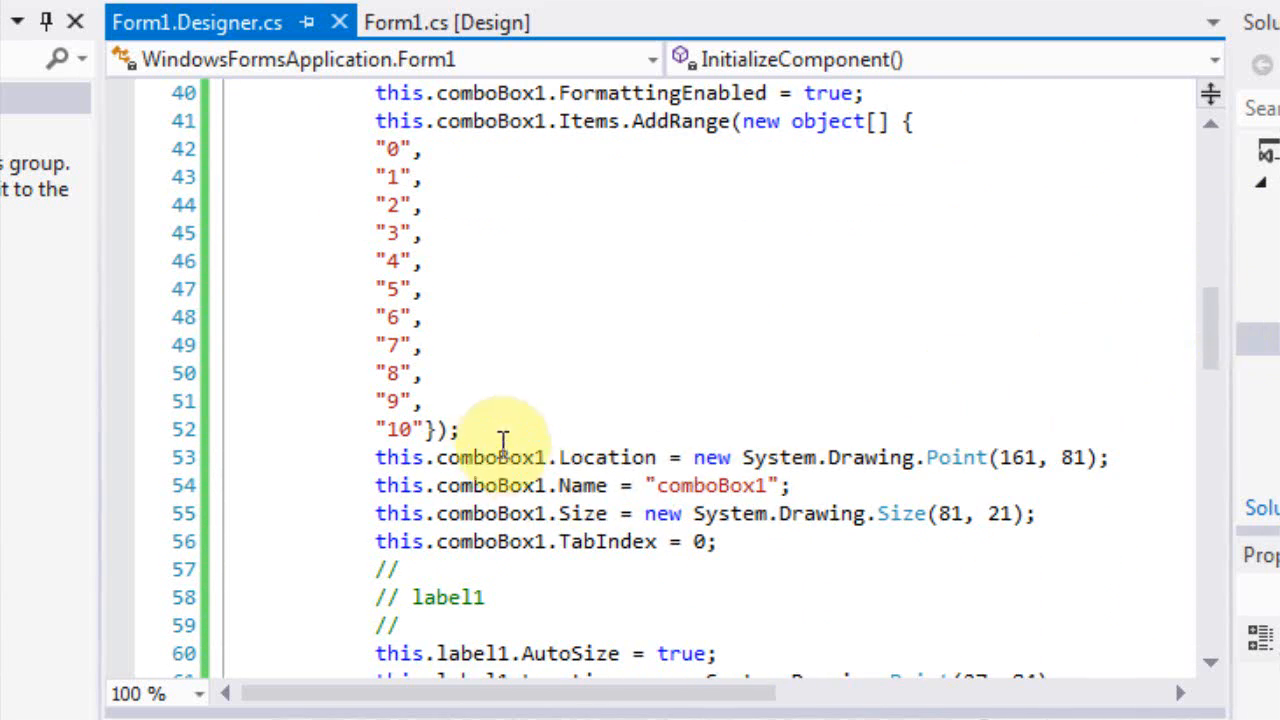
pyautogui.write('this.comboBox1')
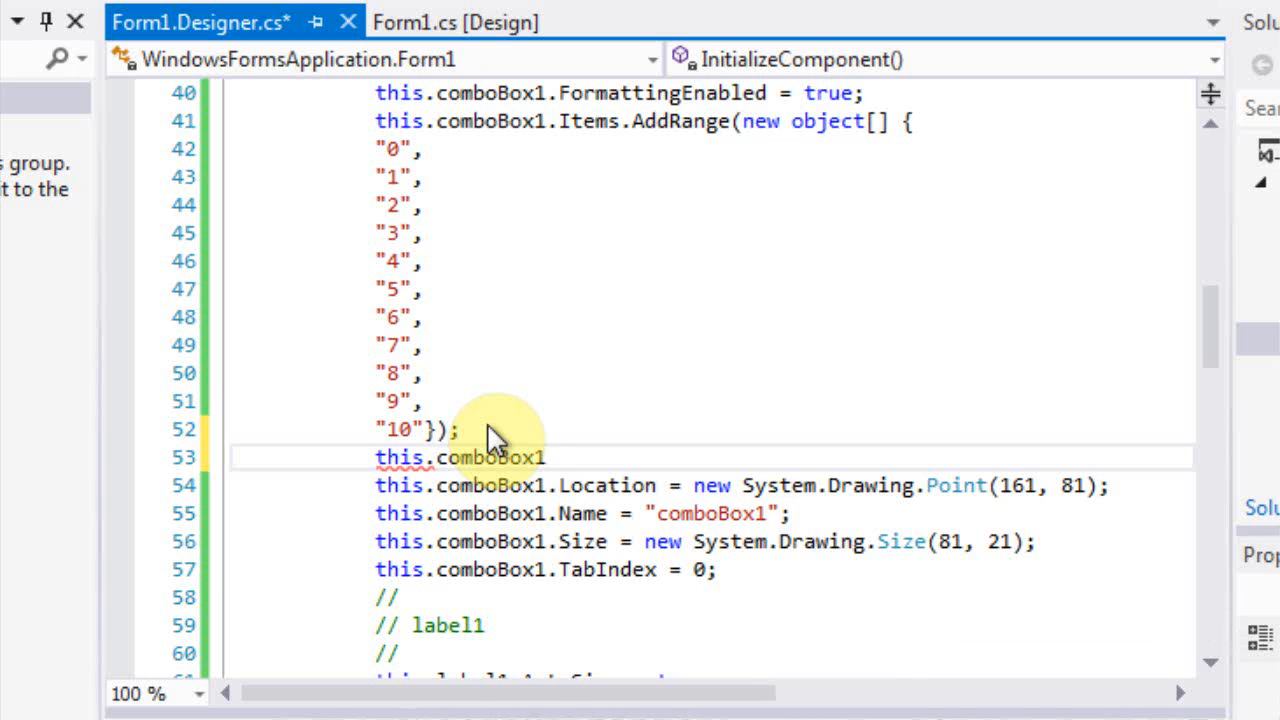
pyautogui.write('.SelectedIndex = 0;')
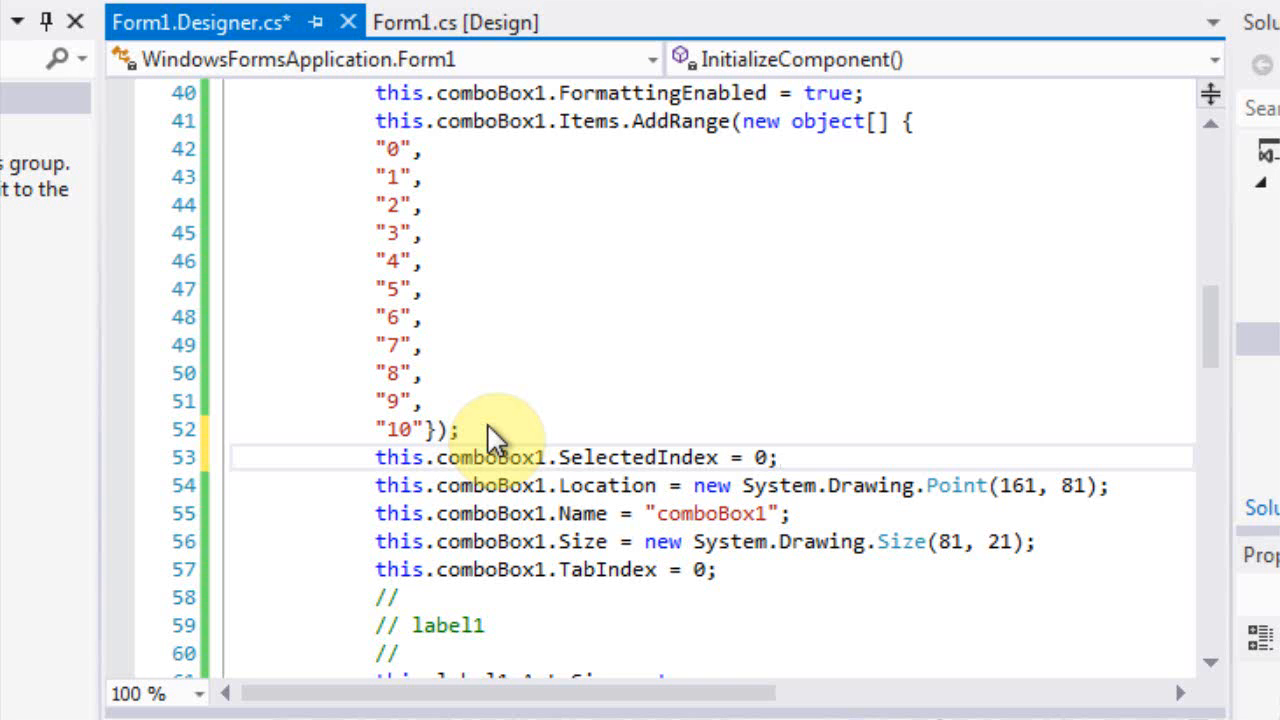
# - Change label3's Text from "label 3" to "0" in the designer code
pyautogui.scroll(-3)
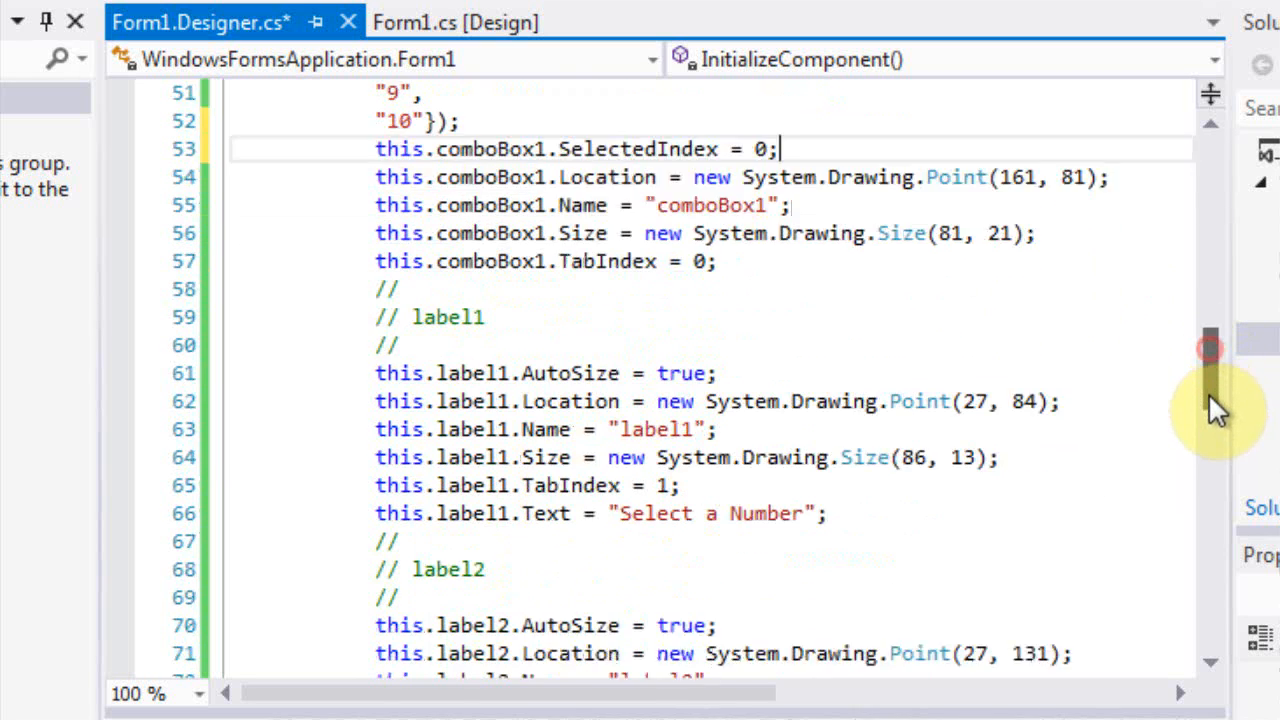
pyautogui.scroll(-3)
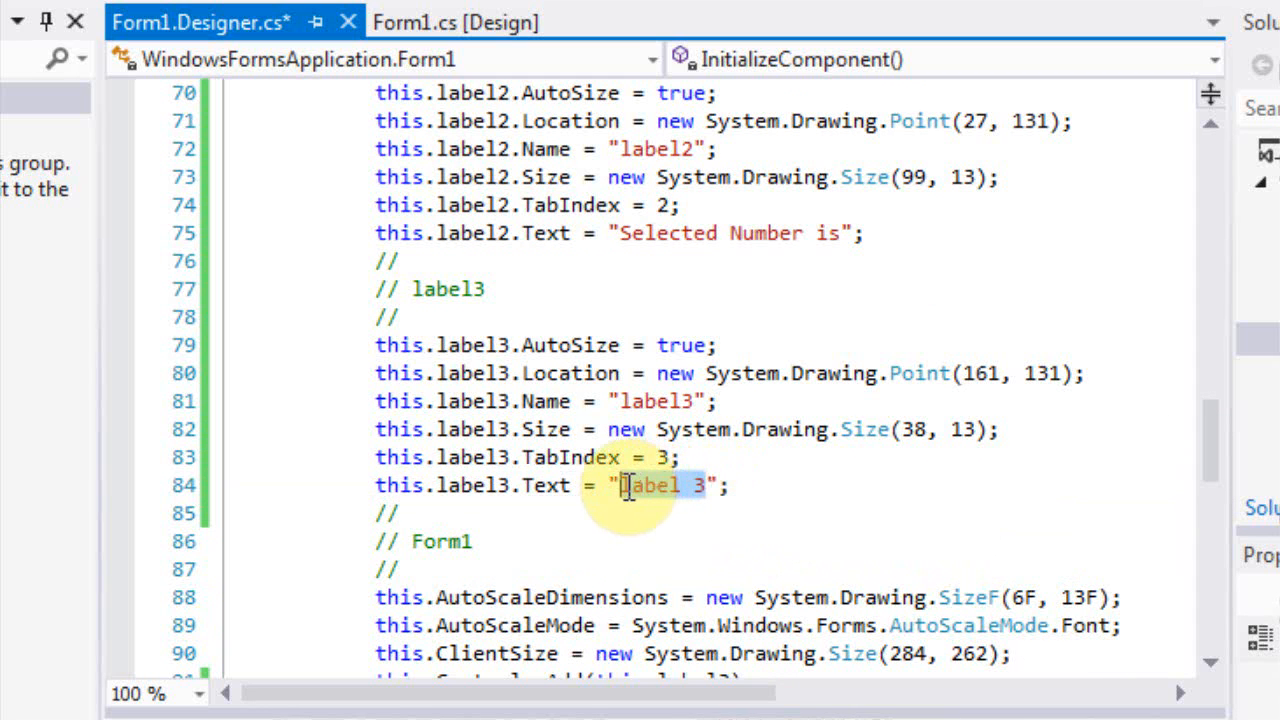
pyautogui.write('0')
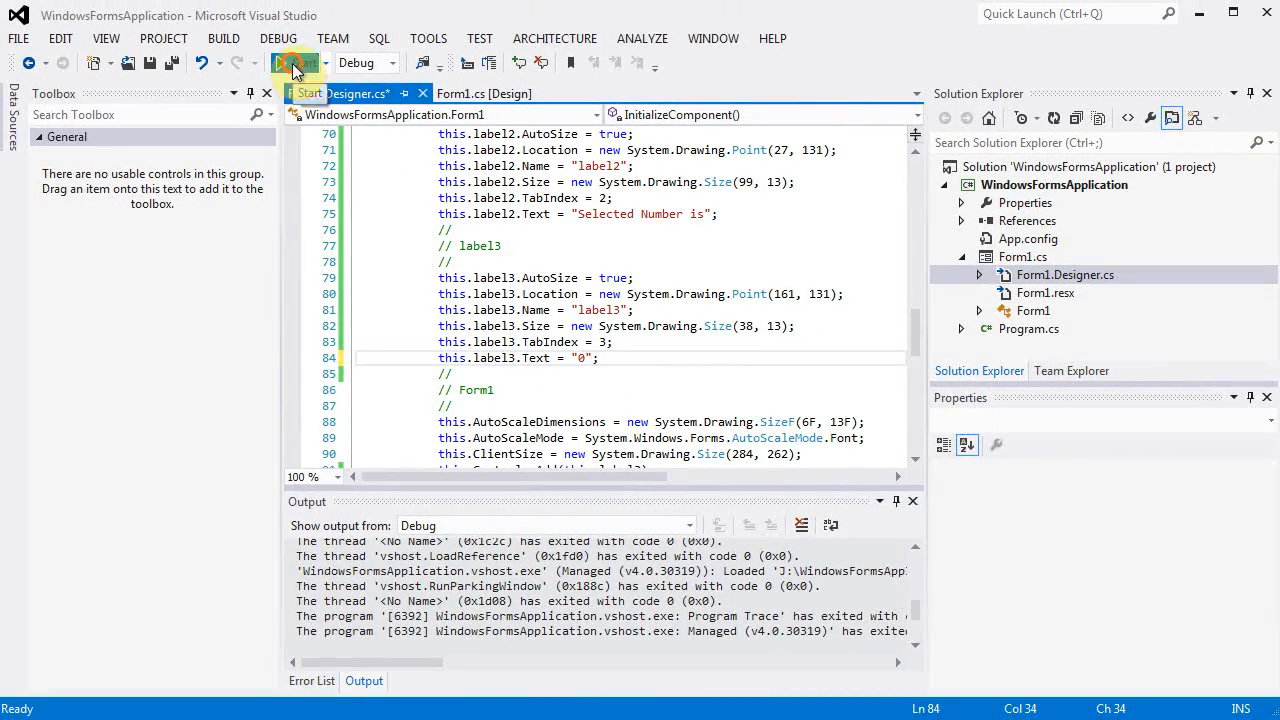
# - Rerun the app to see the preselected number and "0" label, then end the run
pyautogui.click(306, 62)
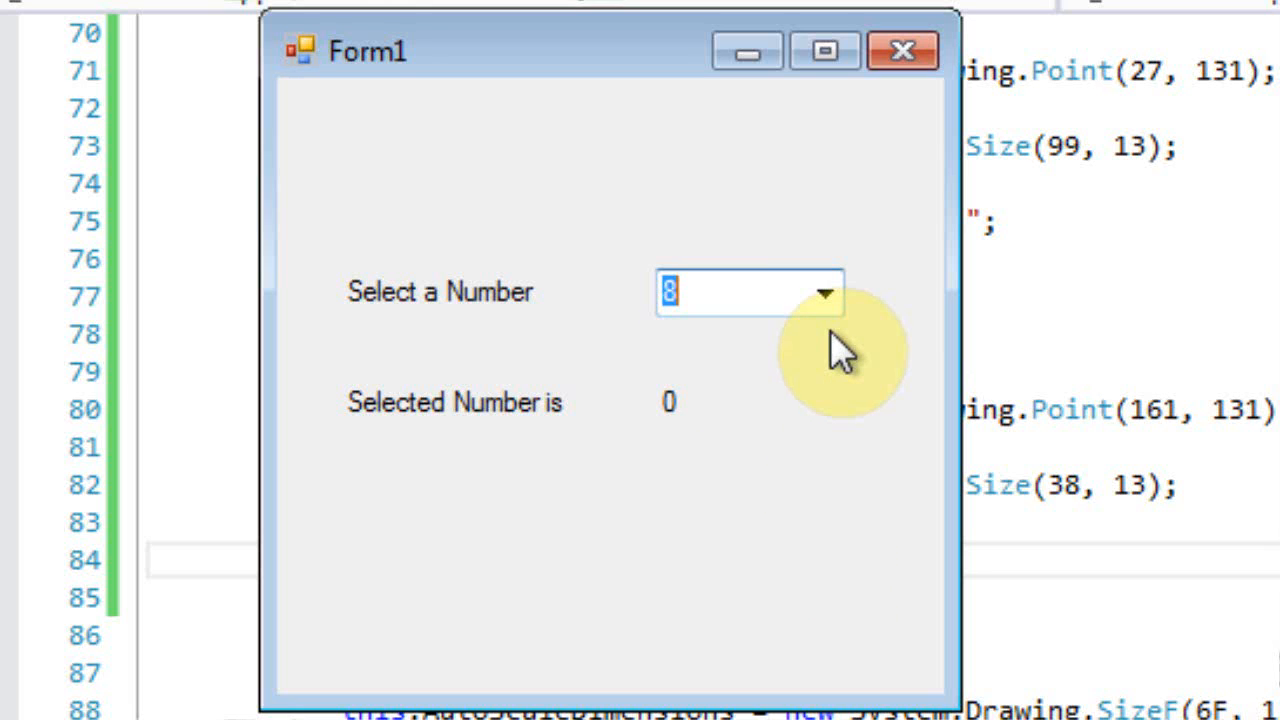
pyautogui.moveTo(710, 485)
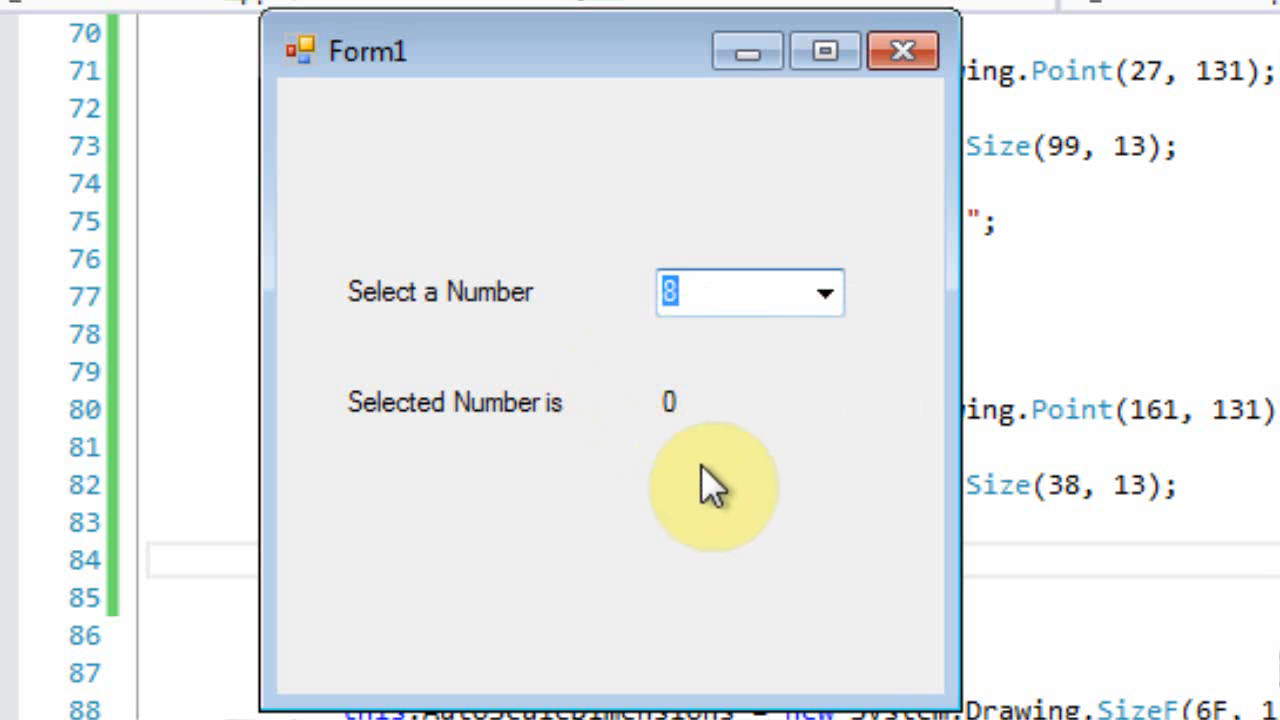
pyautogui.moveTo(750, 410)
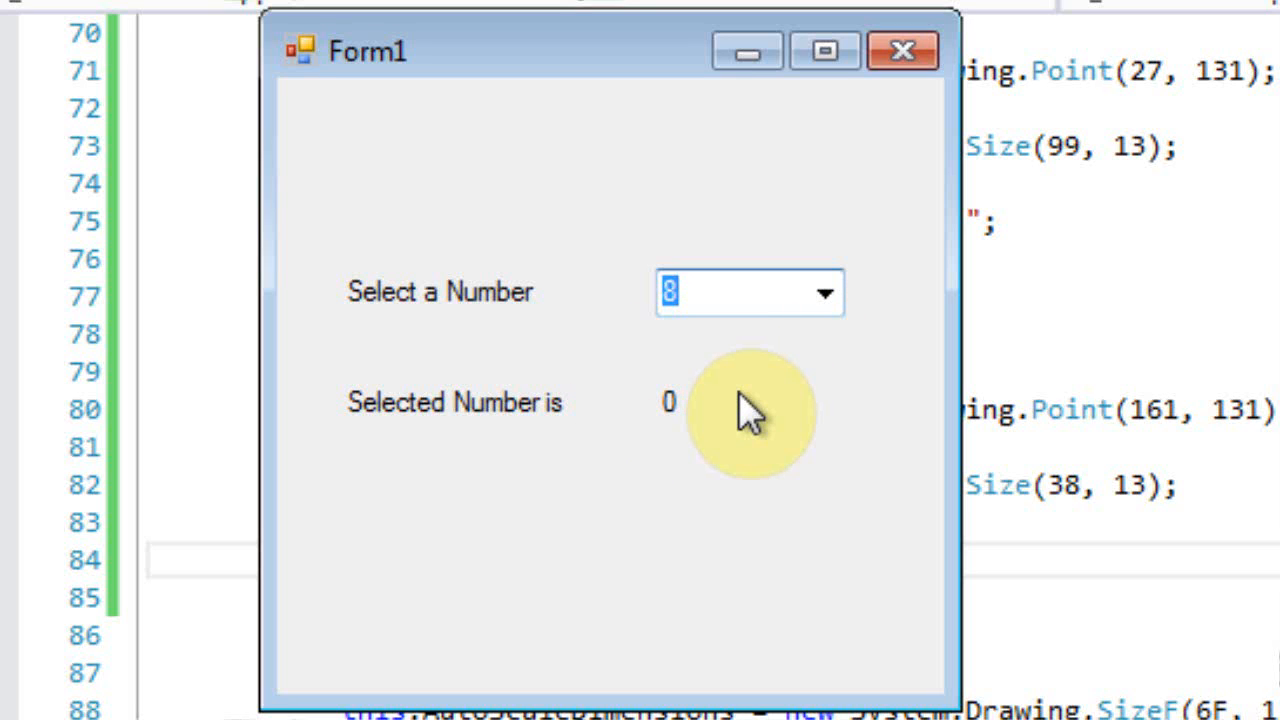
pyautogui.click(899, 50)
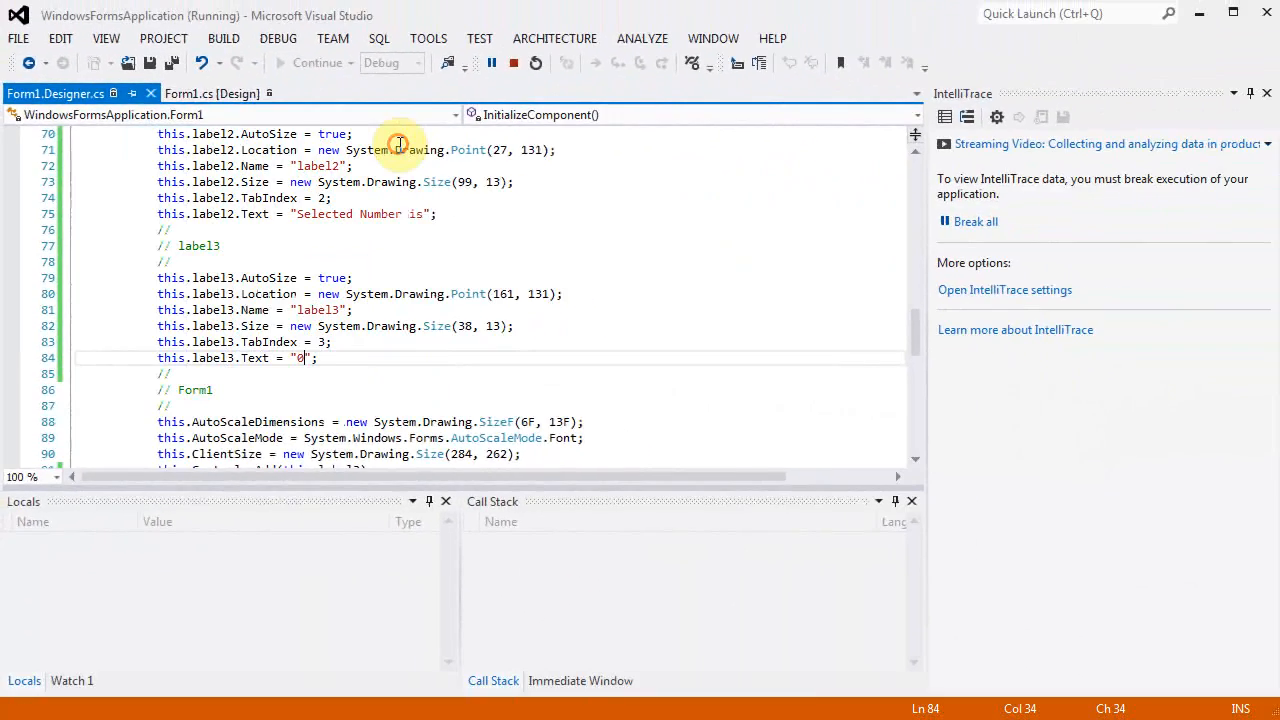
pyautogui.click(513, 63)
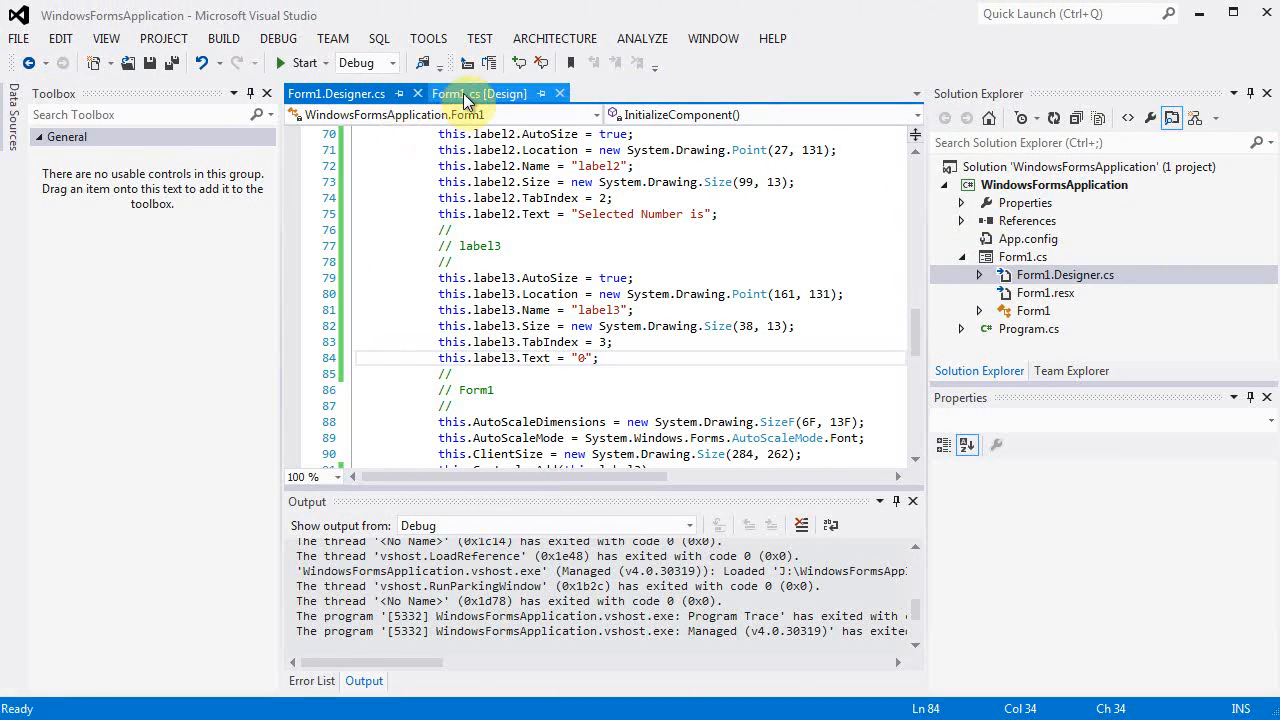
# - Create comboBox1's SelectedIndexChanged handler from the Properties events list
pyautogui.click(479, 93)
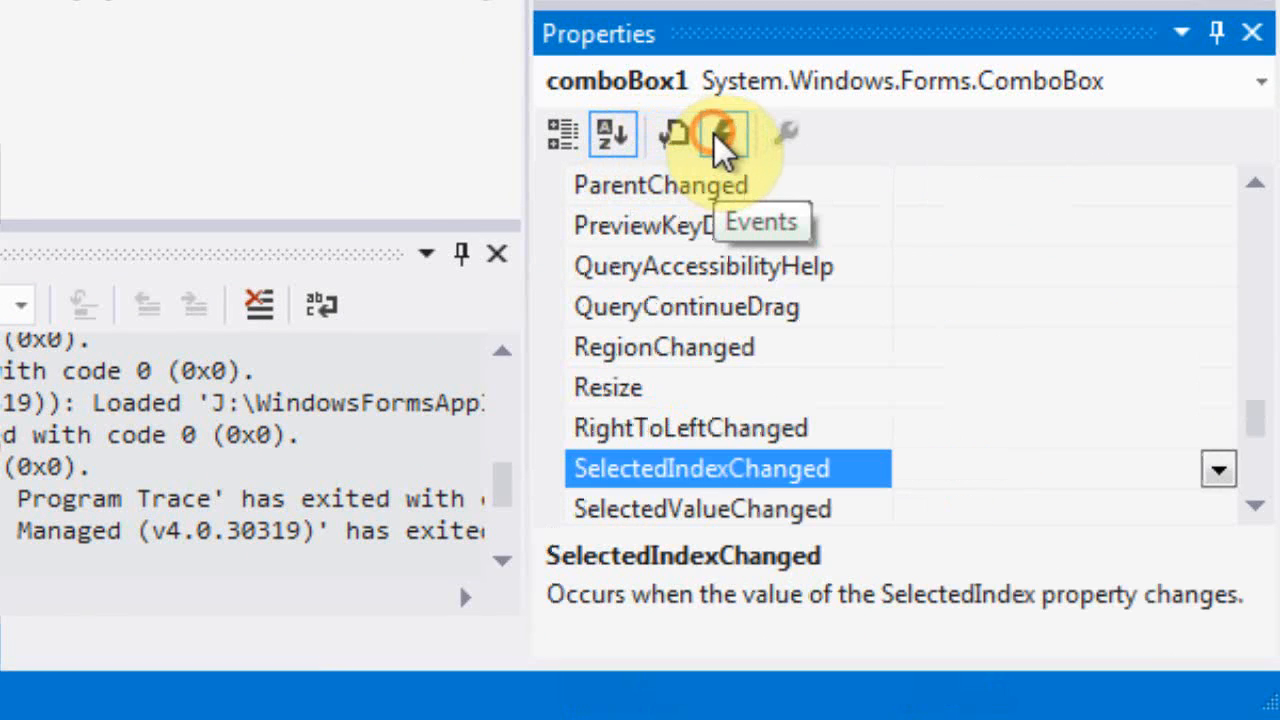
pyautogui.click(722, 133)
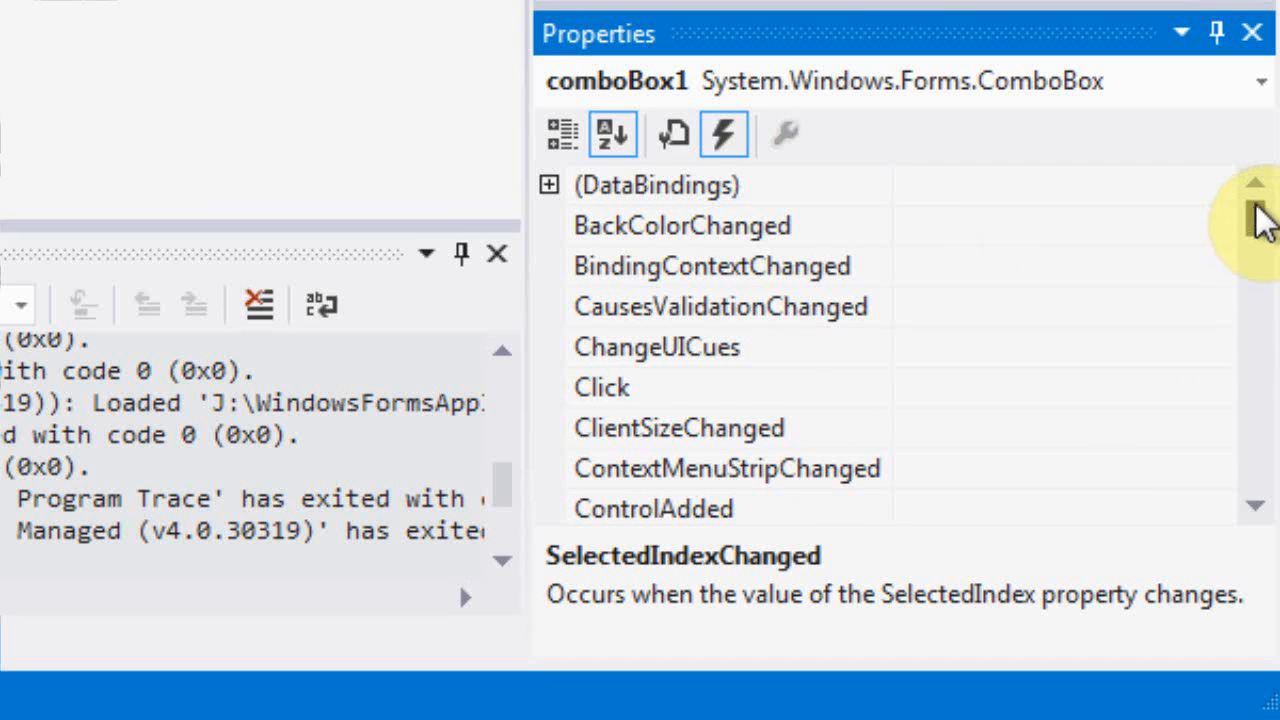
pyautogui.scroll(-3)
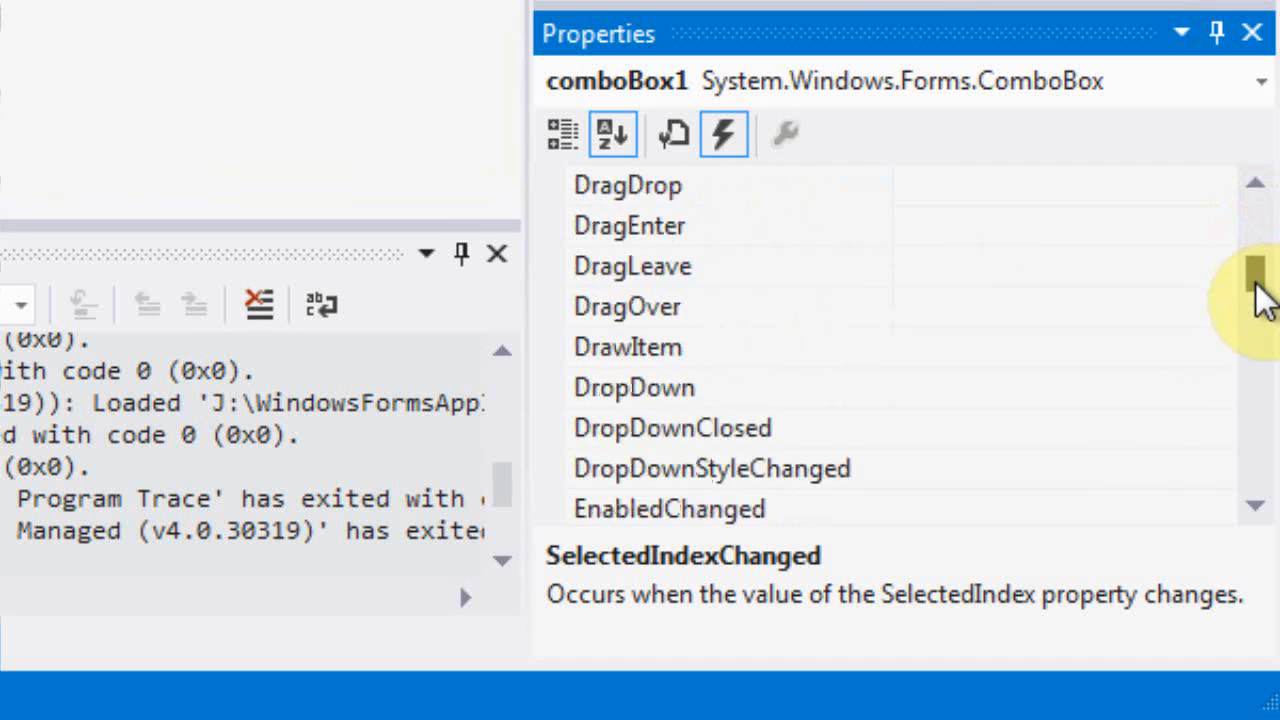
pyautogui.scroll(-3)
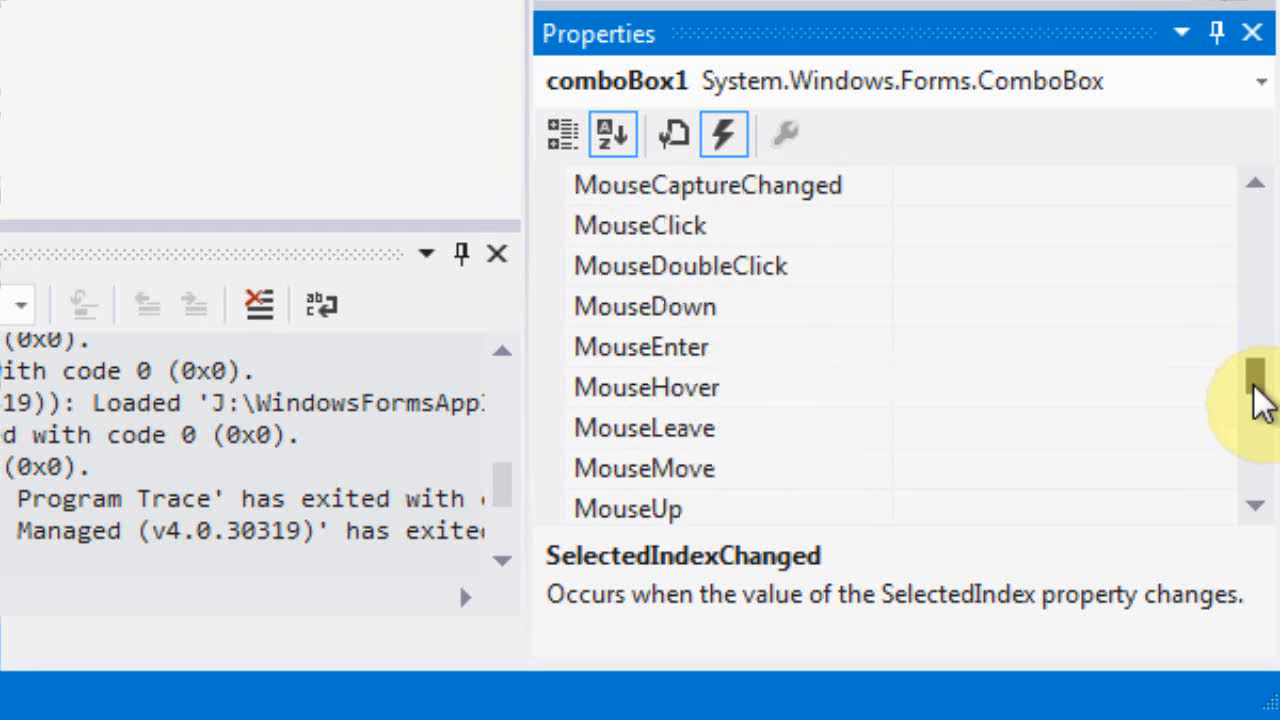
pyautogui.scroll(-3)
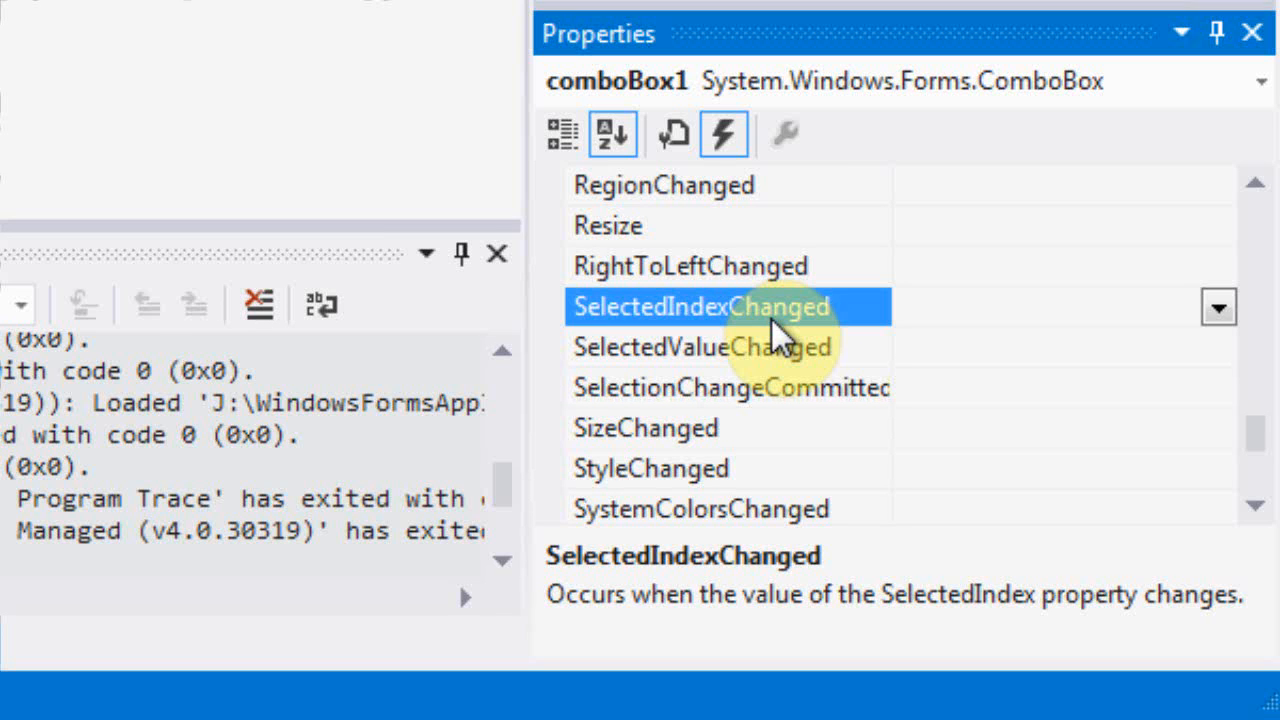
pyautogui.doubleClick(700, 306)
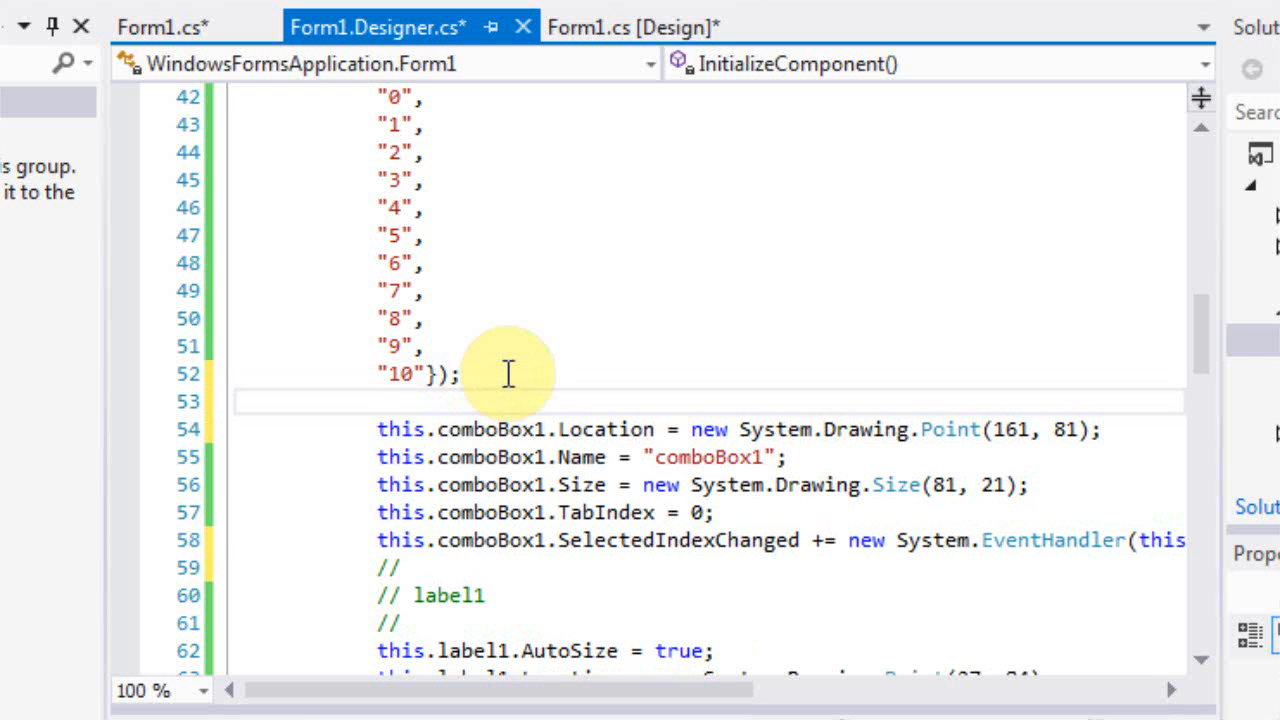
# - Re-add this.comboBox1.SelectedIndex = 0; in the designer code and return to Form1.cs
pyautogui.write('this.comboBox1.SelectedIndex=')
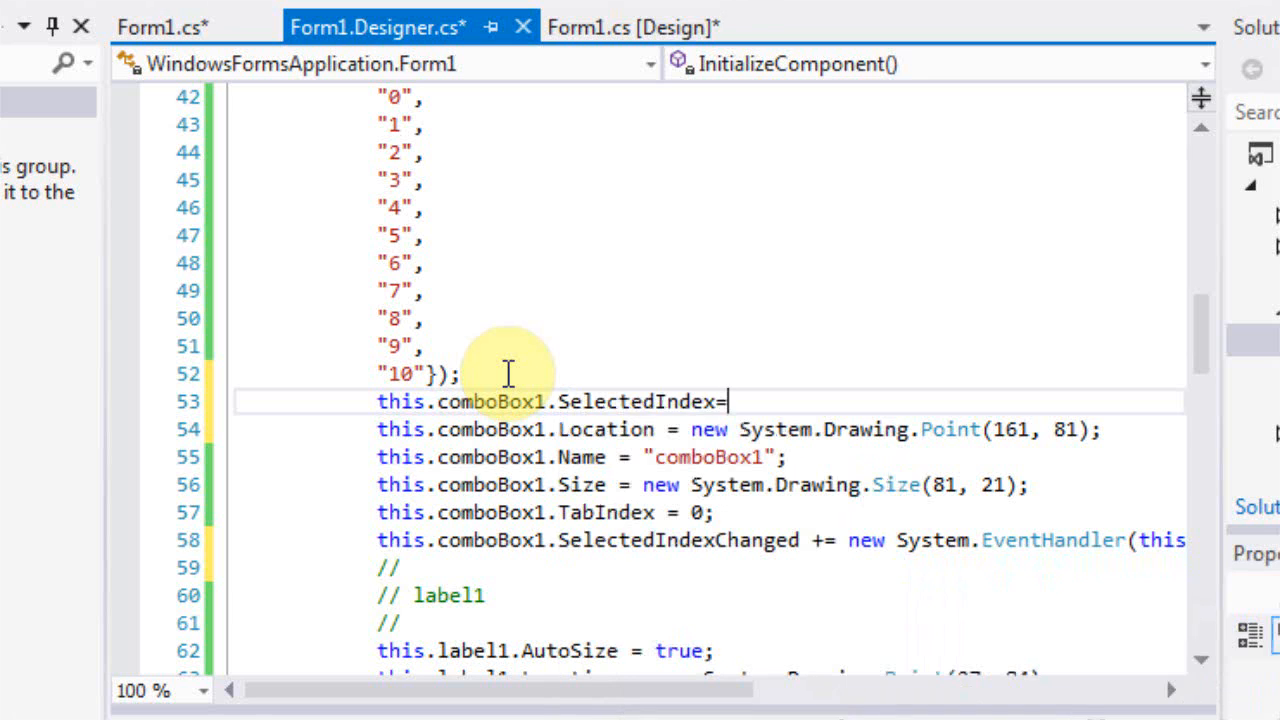
pyautogui.write('0;')
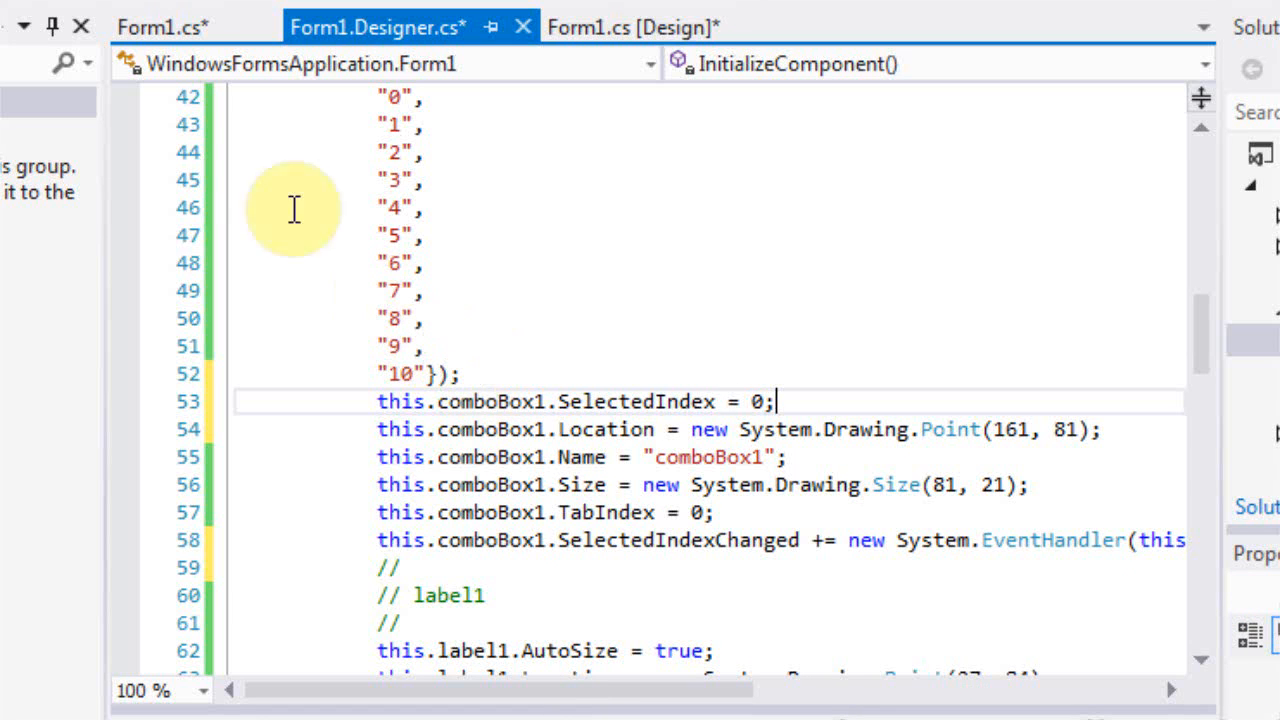
pyautogui.click(160, 27)
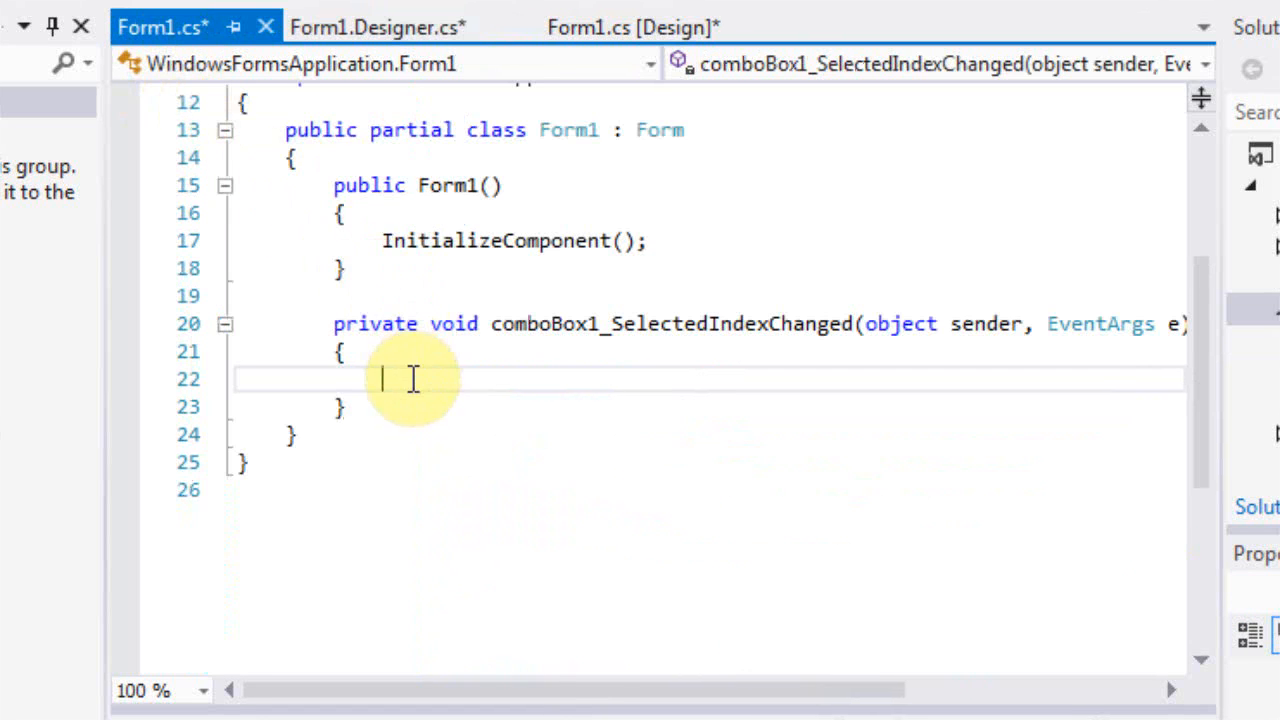
# - Write label3.Text = comboBox1.SelectedItem.ToString(); in the handler and start the build
pyautogui.write('1')
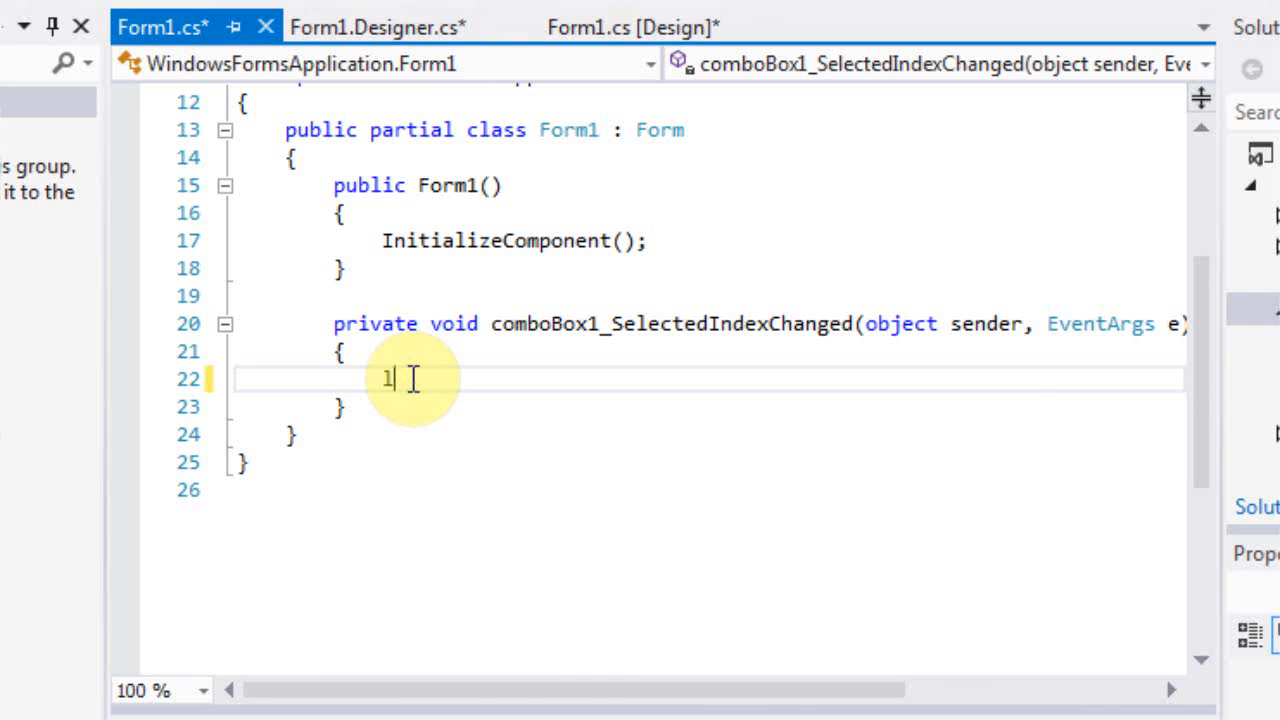
pyautogui.write('label3.')
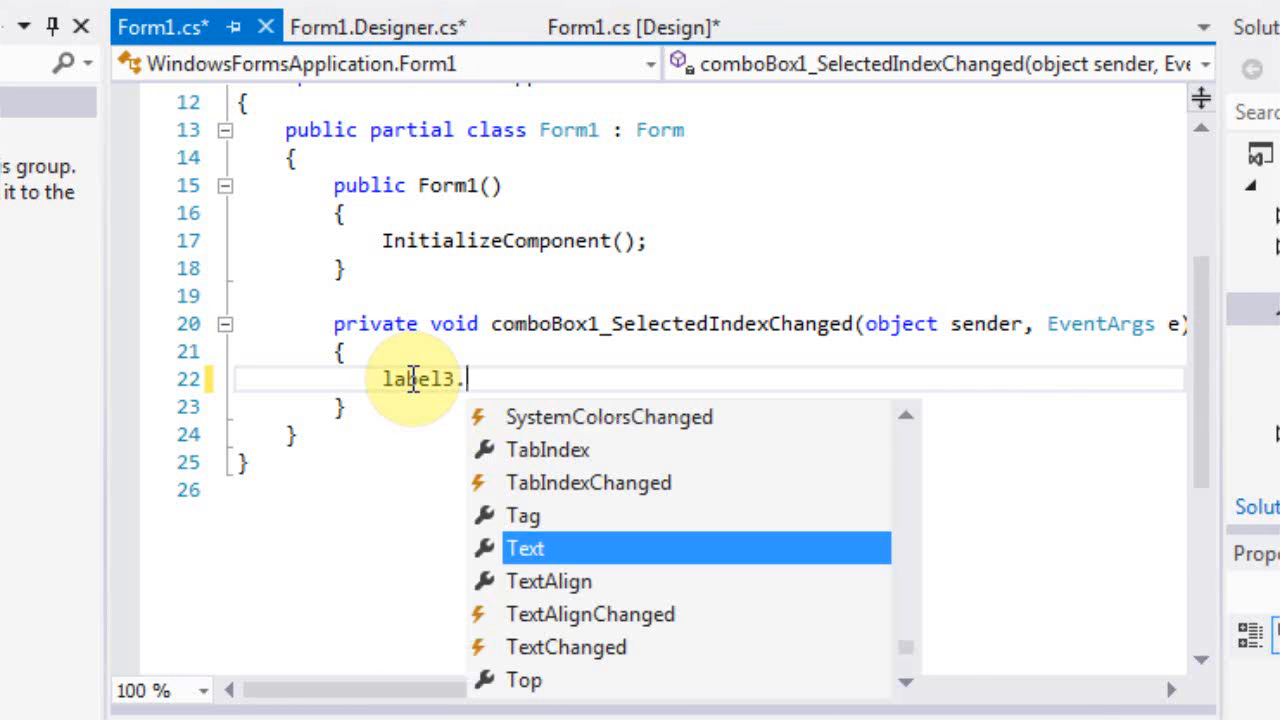
pyautogui.write('Text=c')
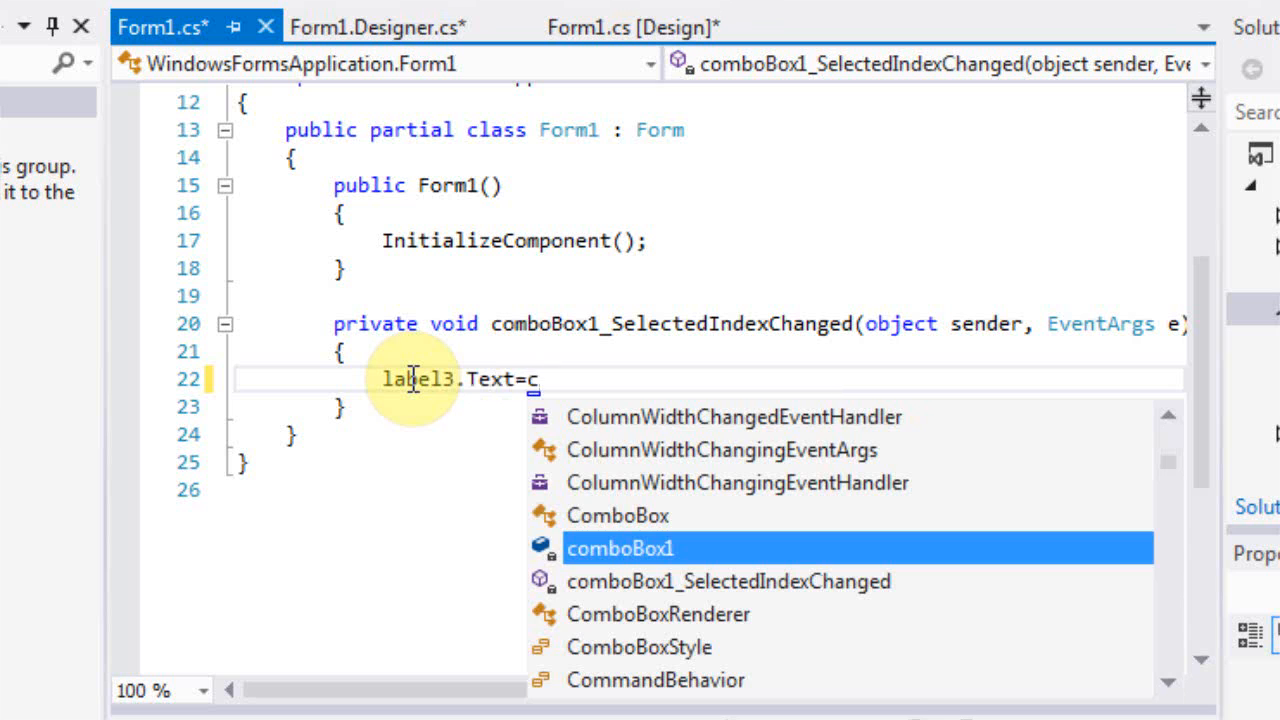
pyautogui.write('omboBox1.s')
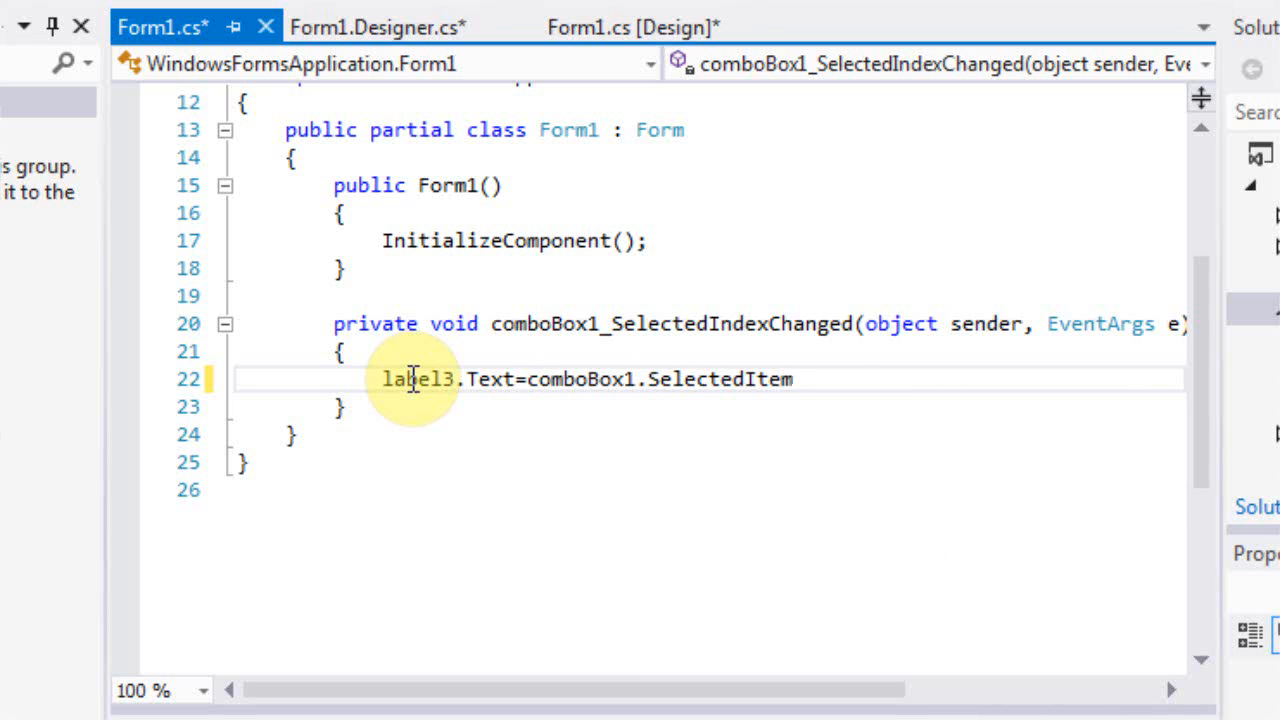
pyautogui.write('.ToString(')
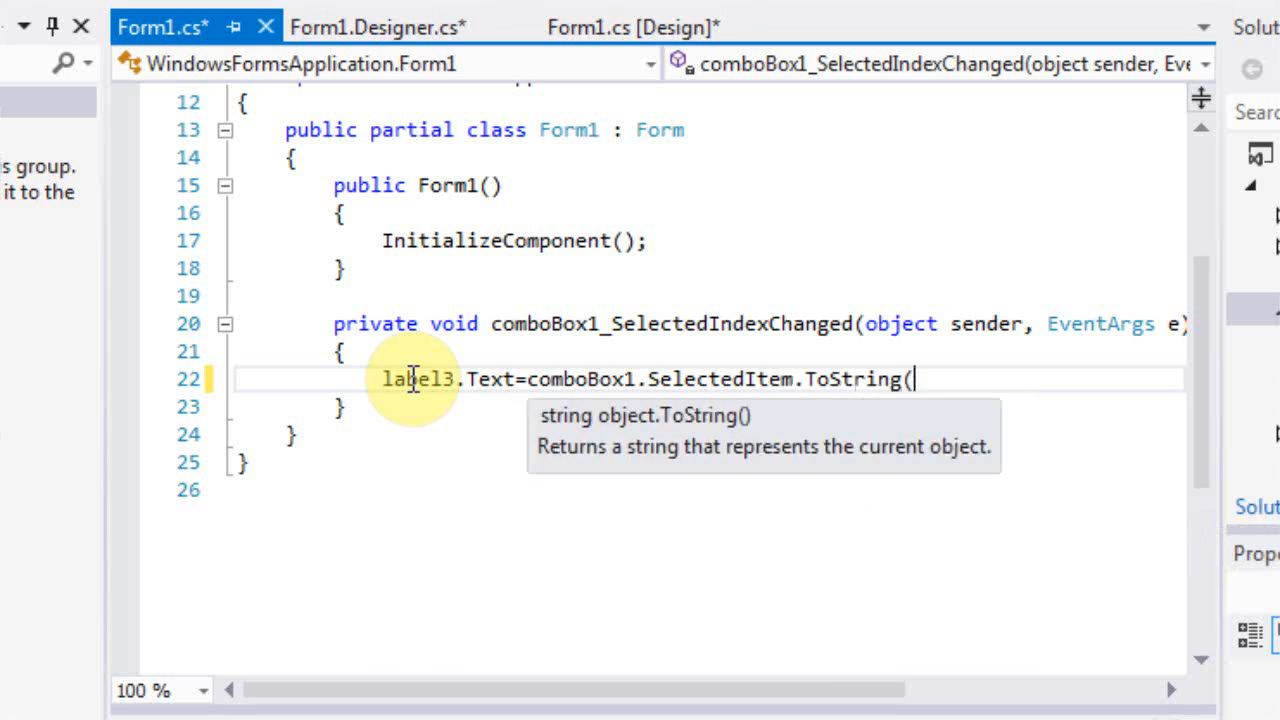
pyautogui.write(');')
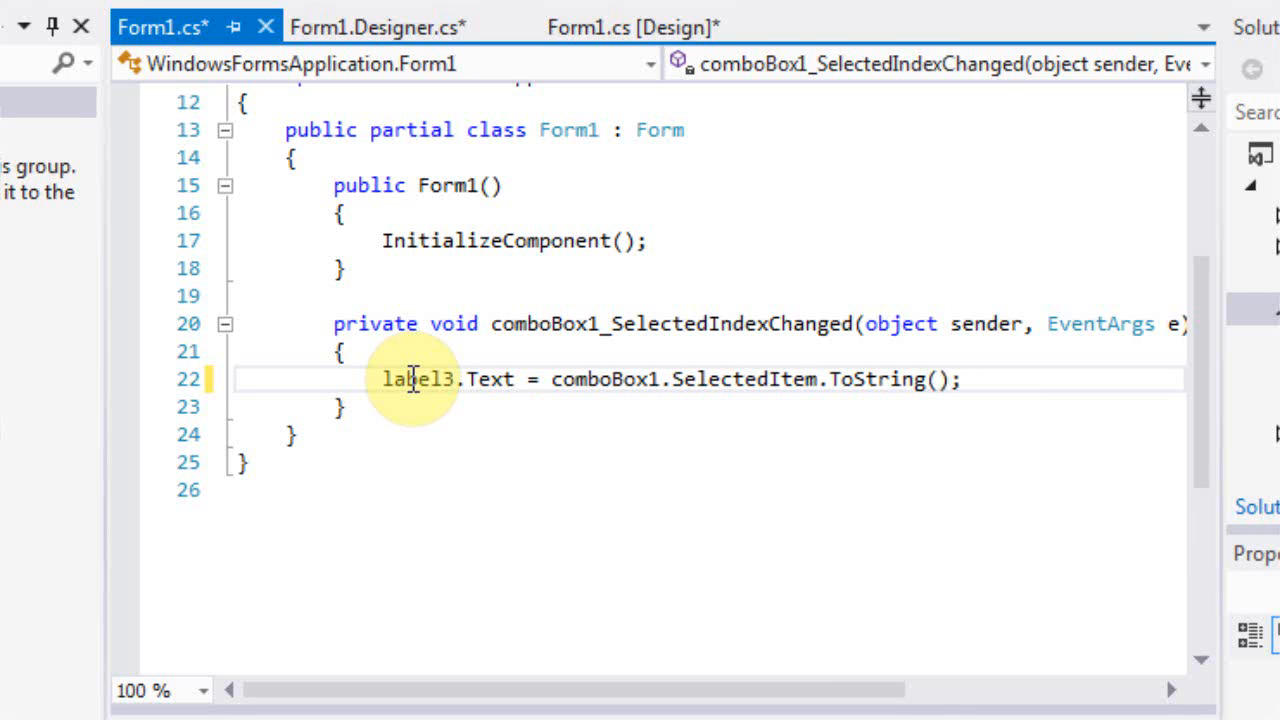
pyautogui.click(303, 63)
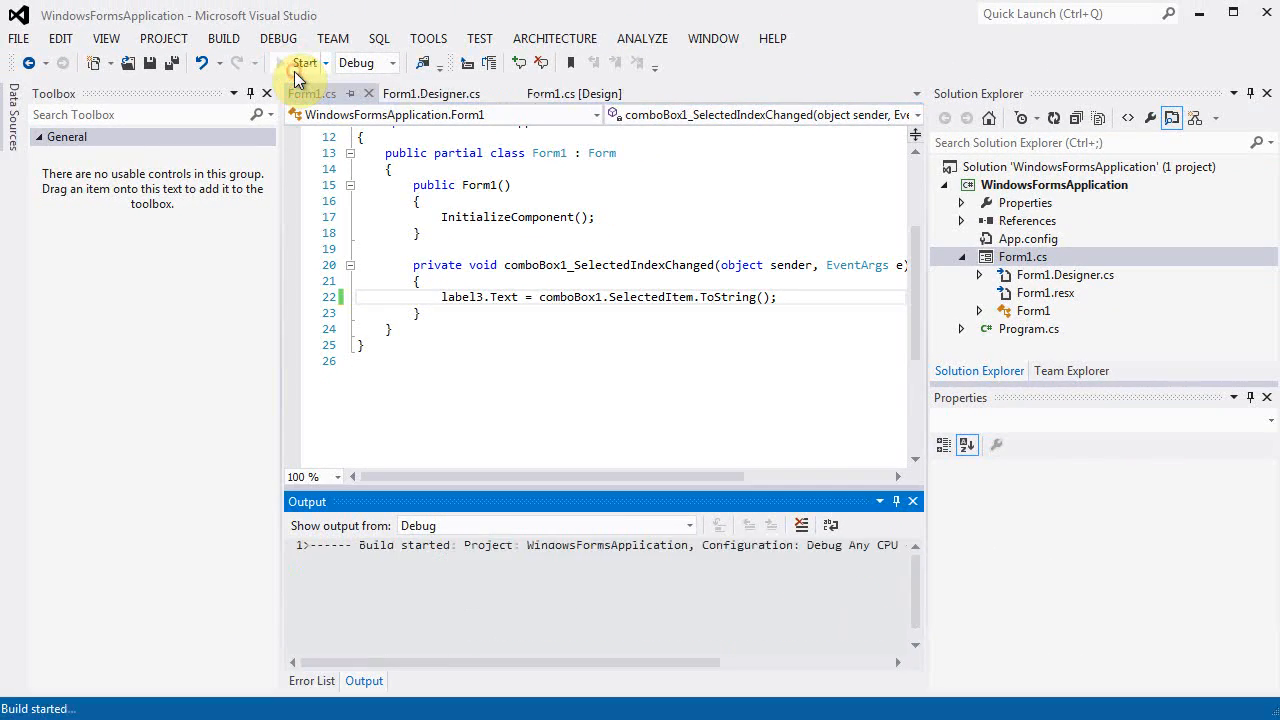
# - Pick 6 in the running form's drop-down so the label reads "Selected Number is 6"
pyautogui.click(303, 63)
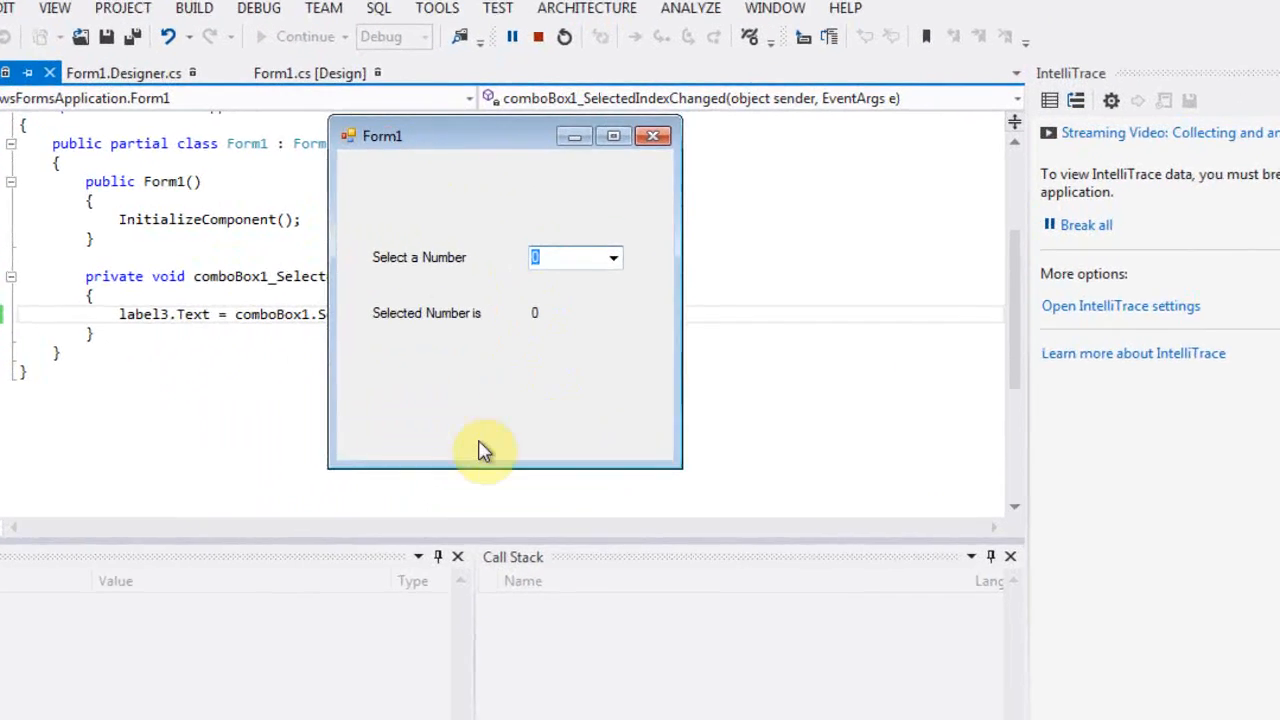
pyautogui.click(612, 257)
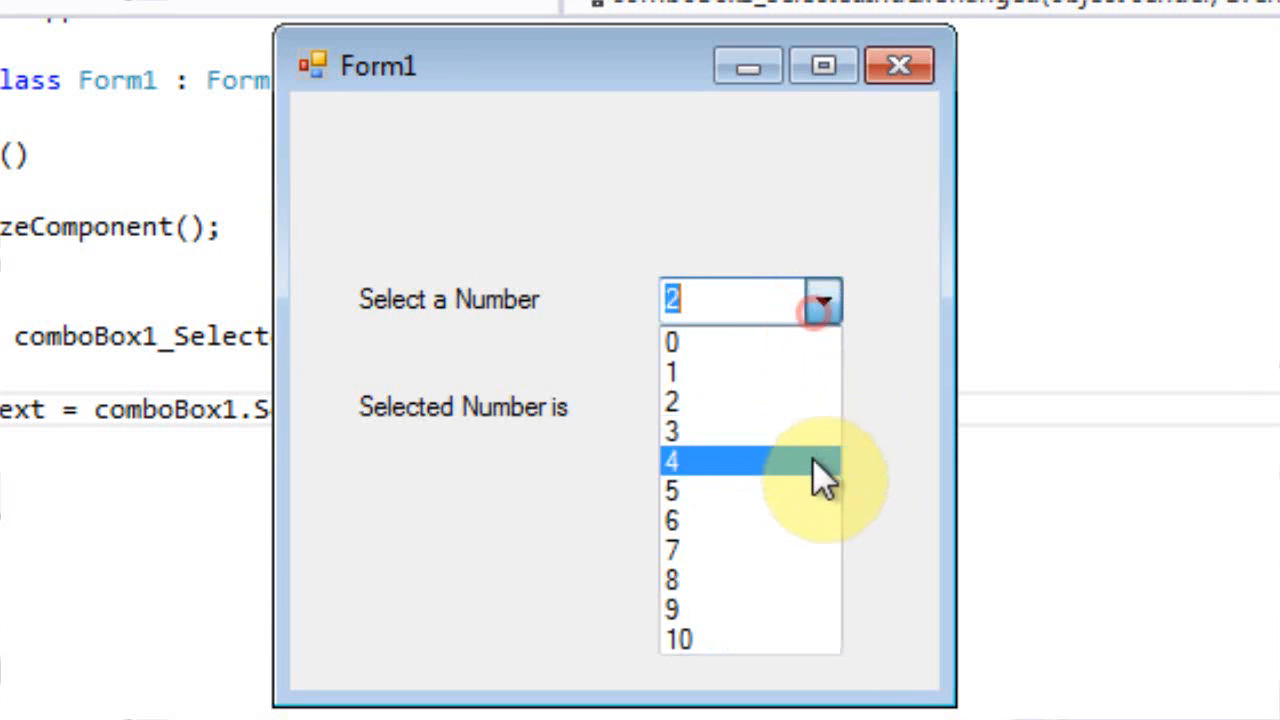
pyautogui.click(672, 520)
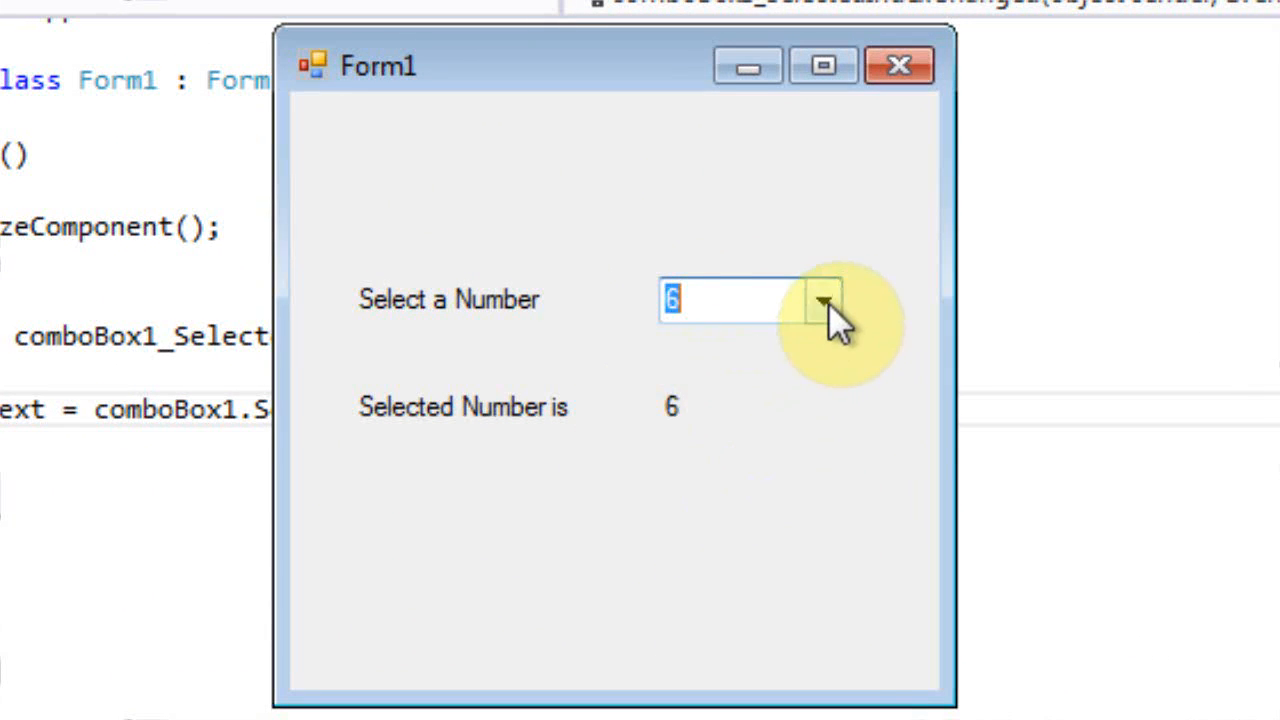